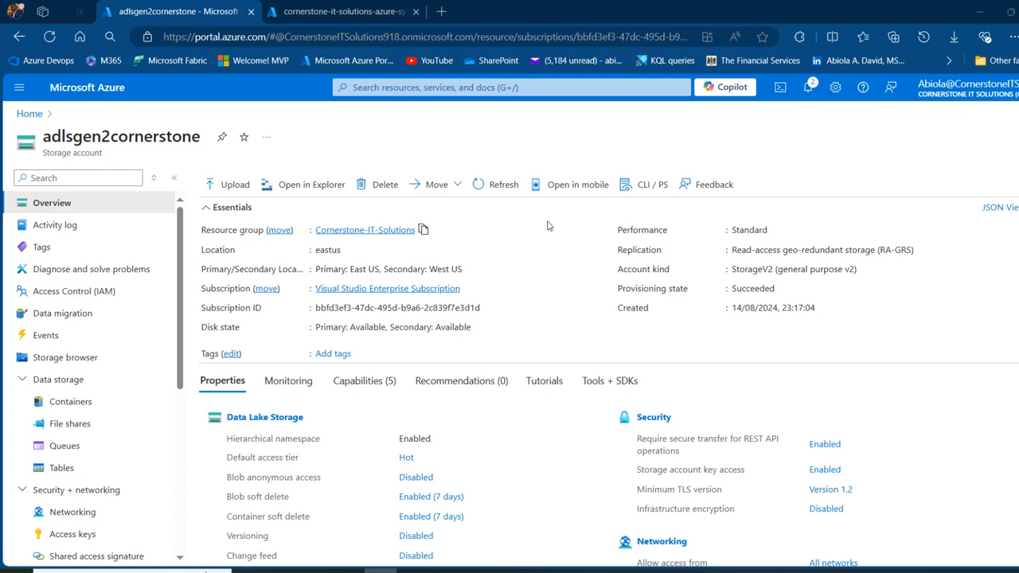
pyautogui.moveTo(346, 141)
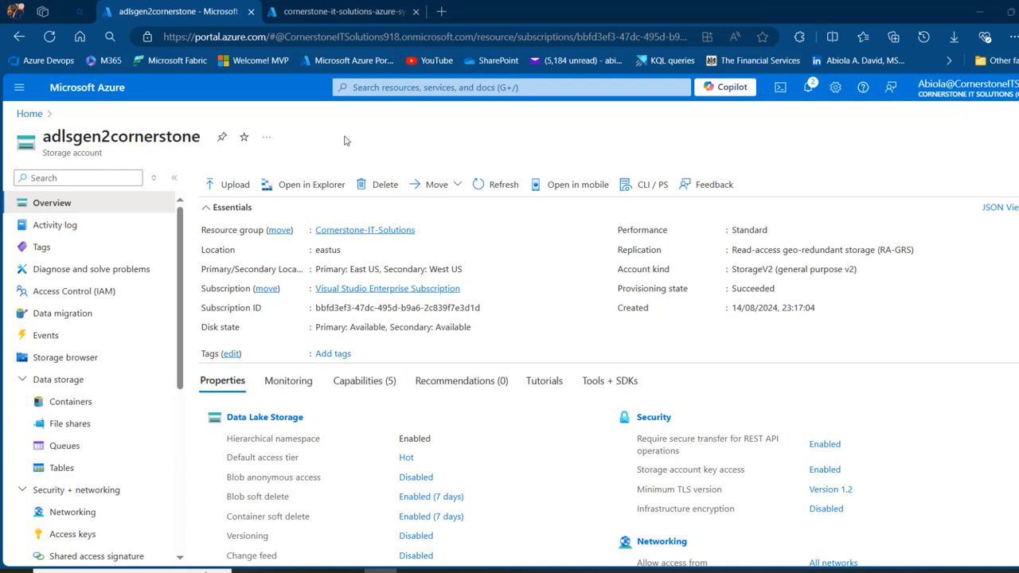
pyautogui.moveTo(86, 163)
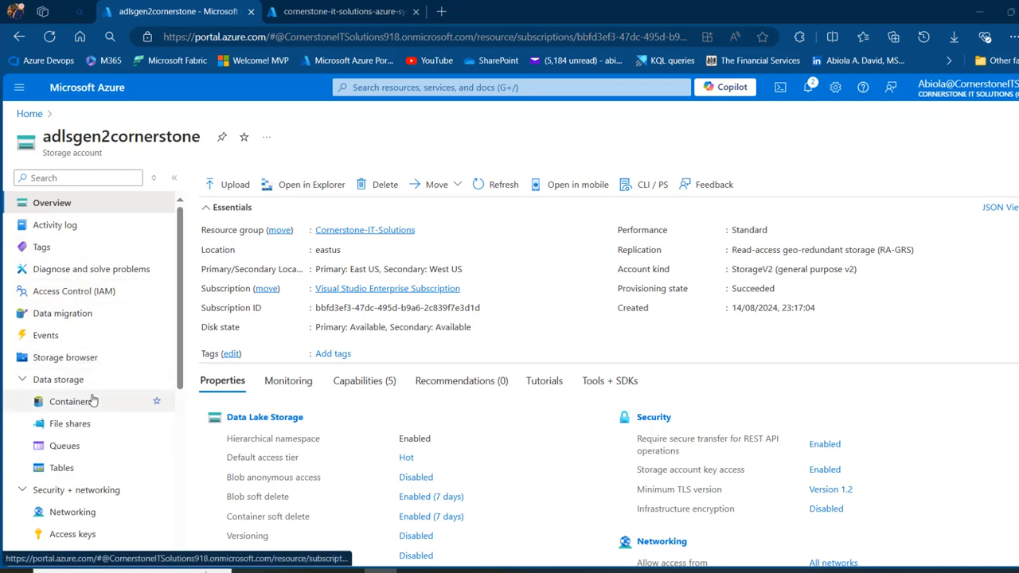
# Open the Containers list of the adlsgen2cornerstone storage account
pyautogui.click(71, 401)
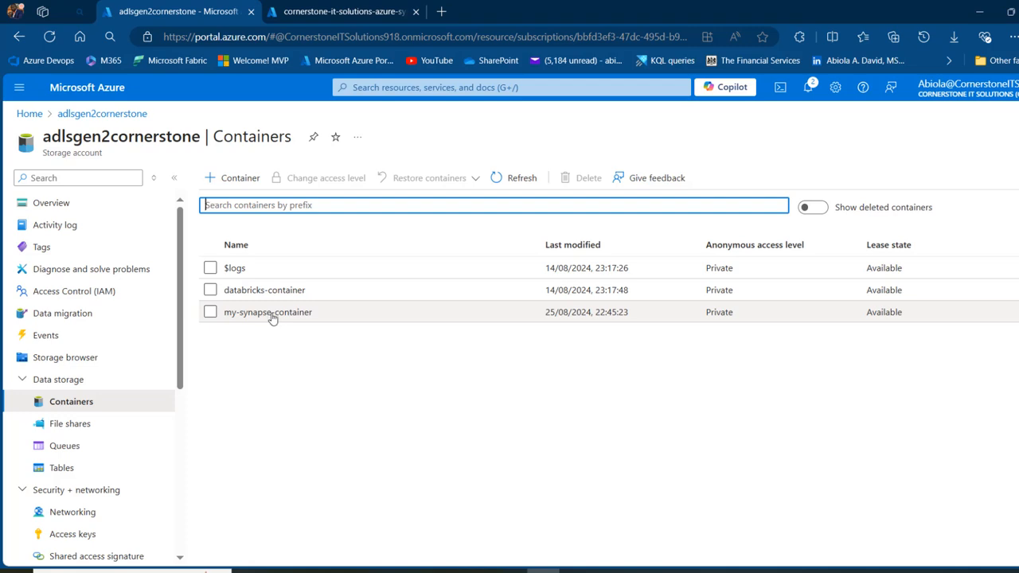
# Switch to the cornerstone-it-solutions-azure-synapse-new workspace tab and launch Synapse Studio
pyautogui.click(343, 11)
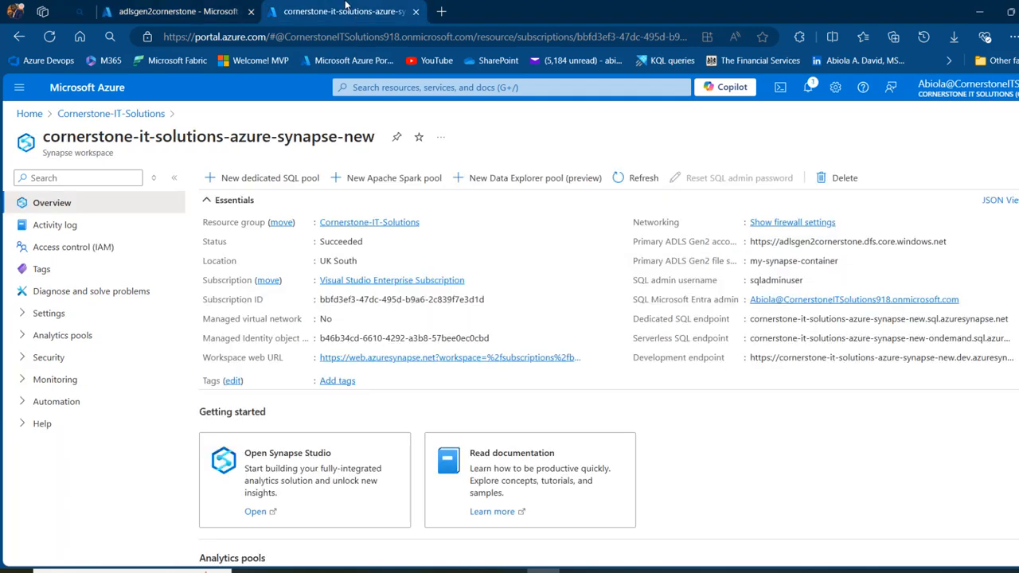
pyautogui.moveTo(142, 144)
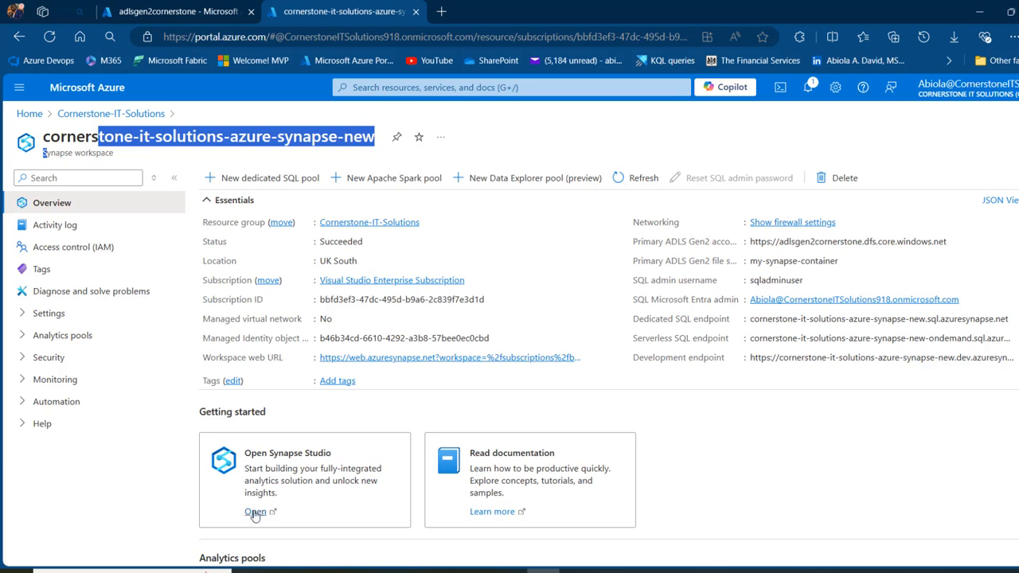
pyautogui.click(255, 511)
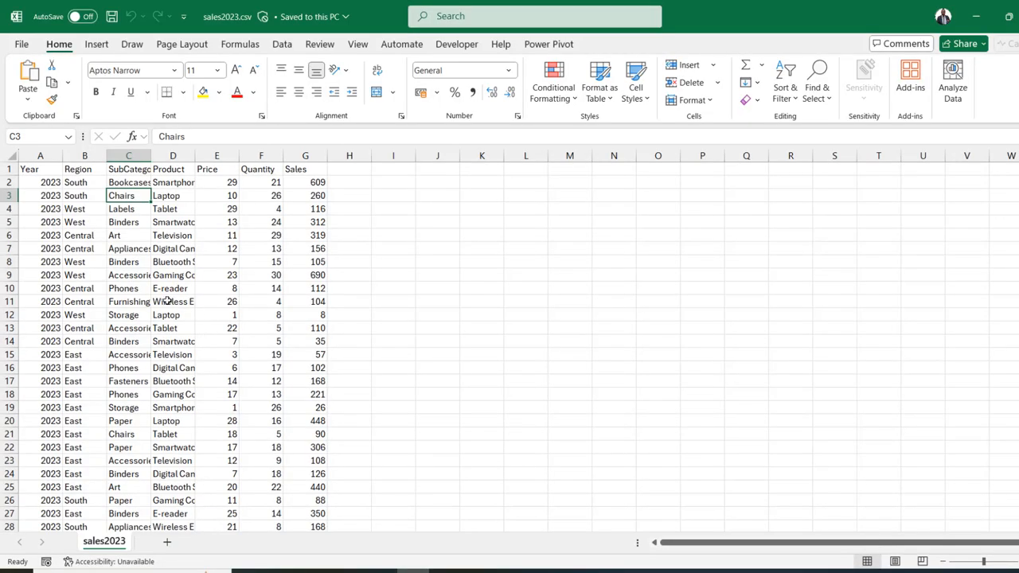
pyautogui.click(172, 301)
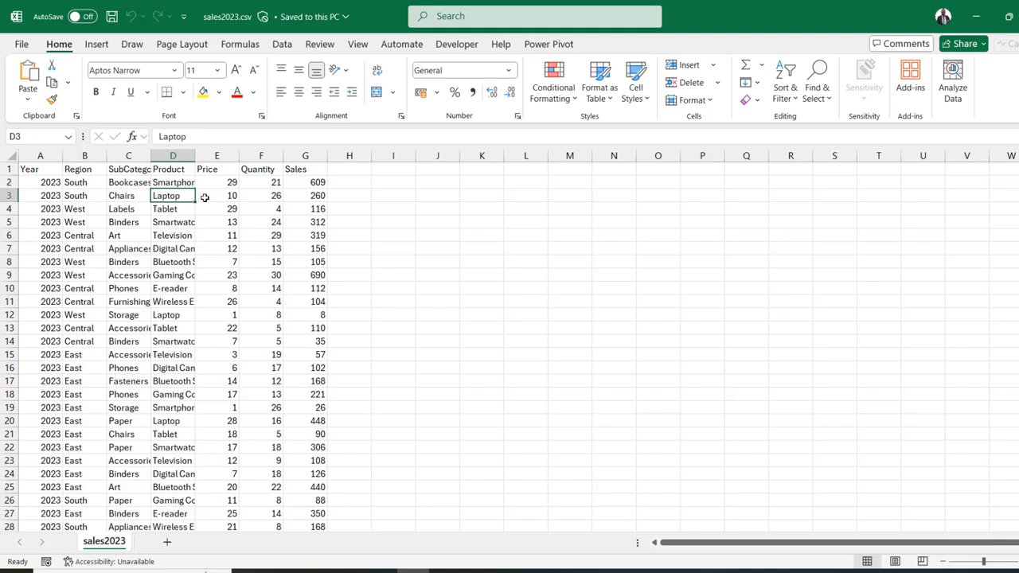
pyautogui.click(305, 209)
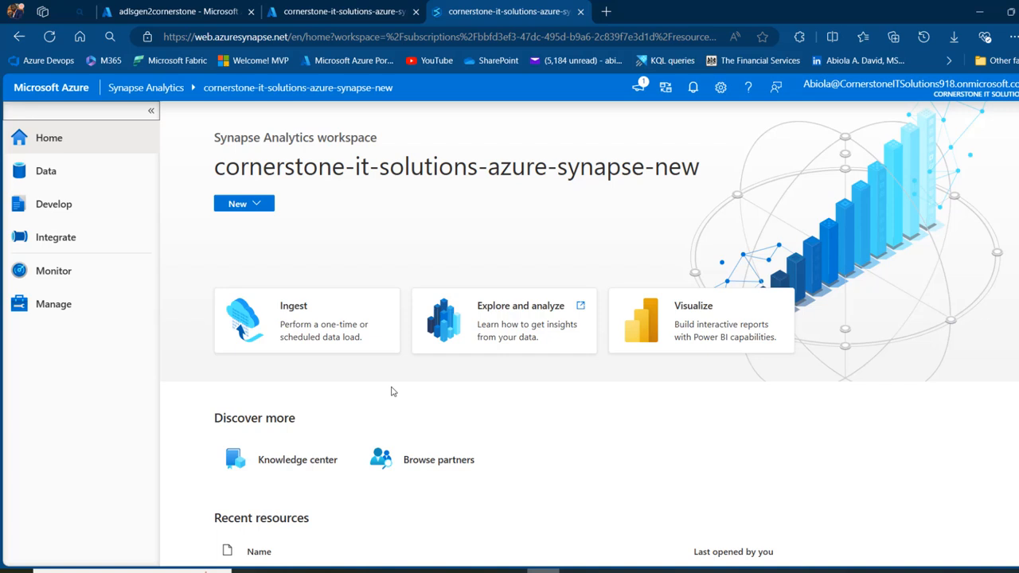
pyautogui.moveTo(53, 269)
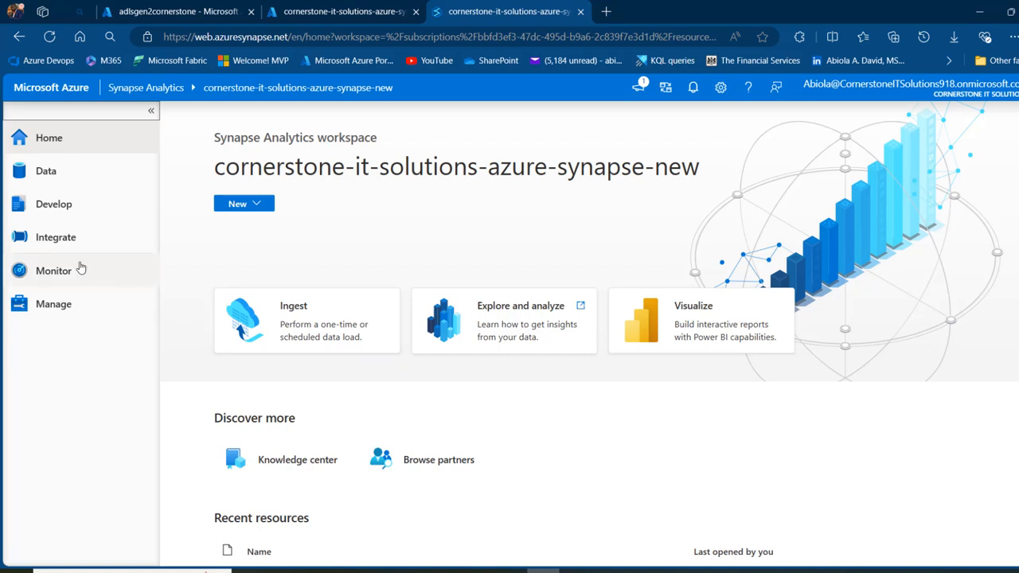
# Open Monitor > SQL pools to confirm the serverless Built-in pool is online
pyautogui.click(53, 270)
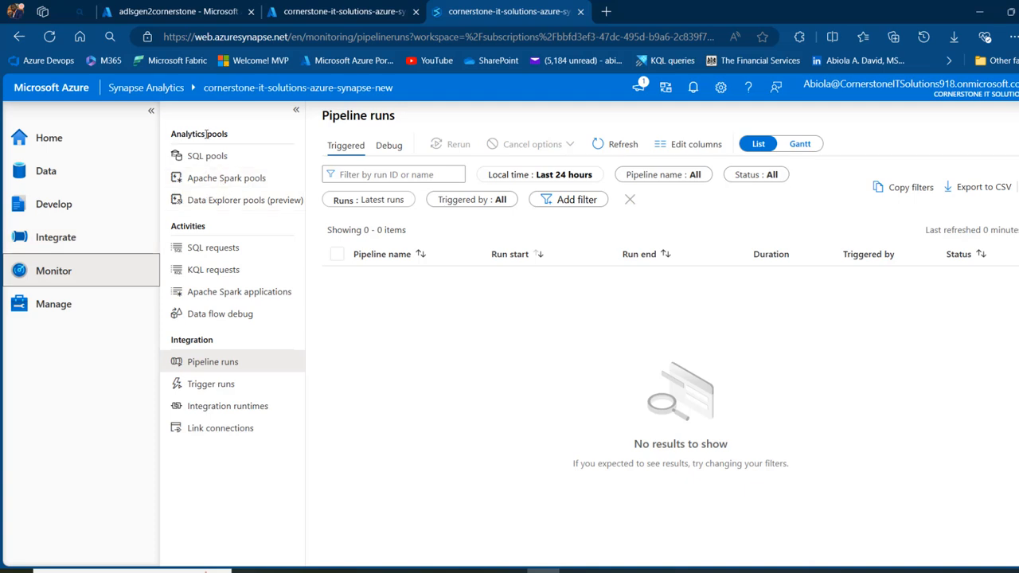
pyautogui.click(207, 155)
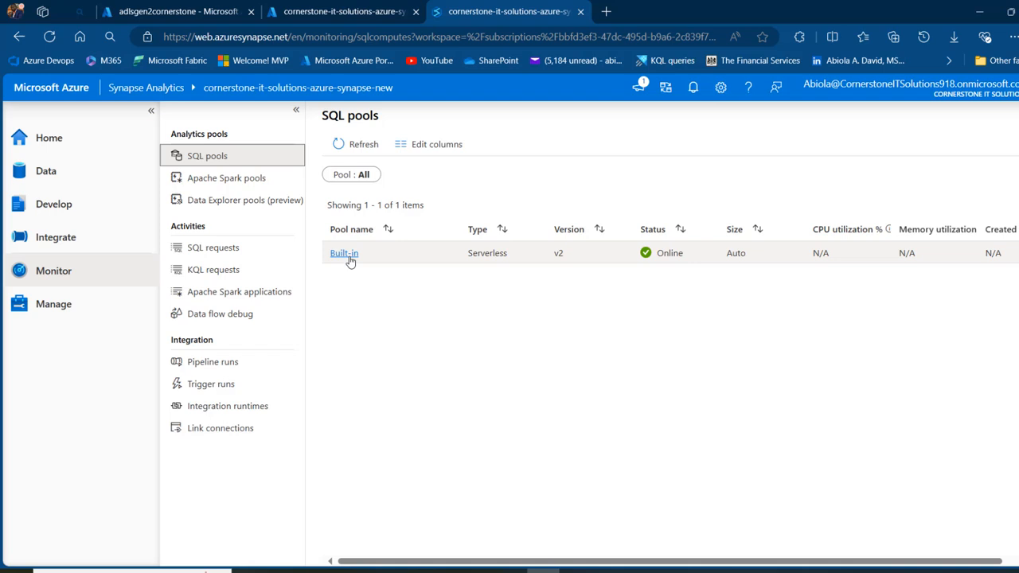
pyautogui.moveTo(495, 264)
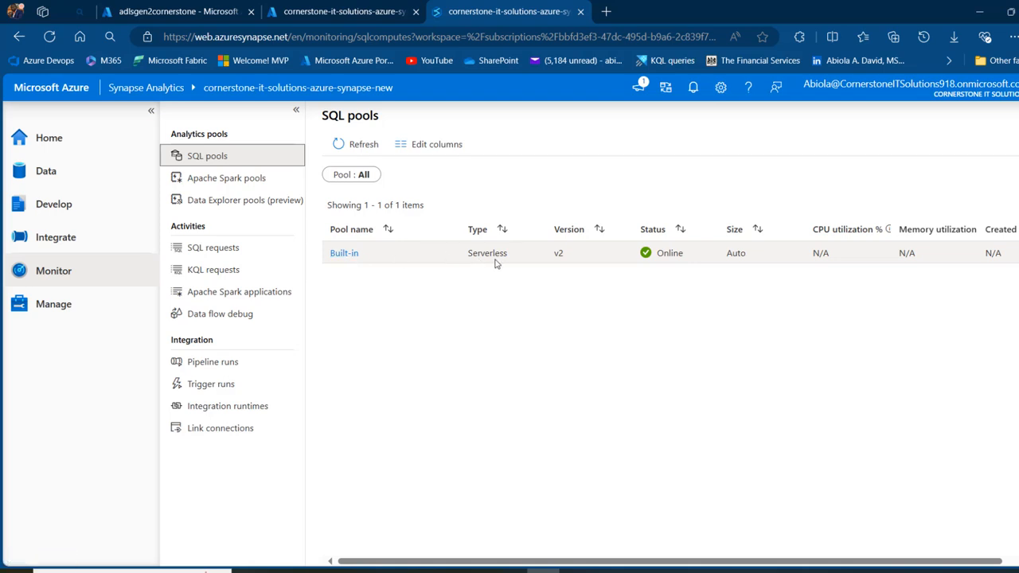
pyautogui.moveTo(675, 257)
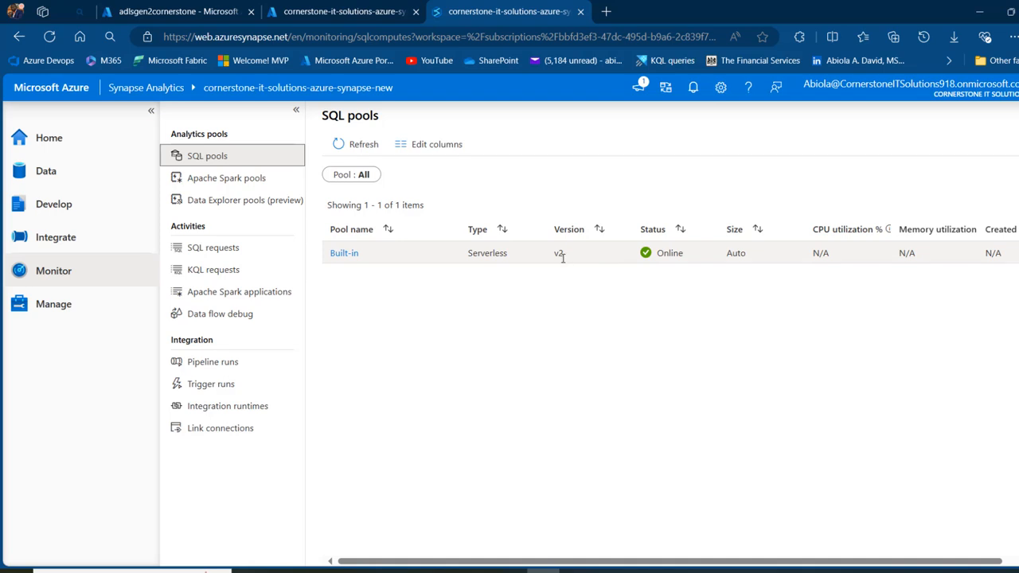
pyautogui.moveTo(730, 264)
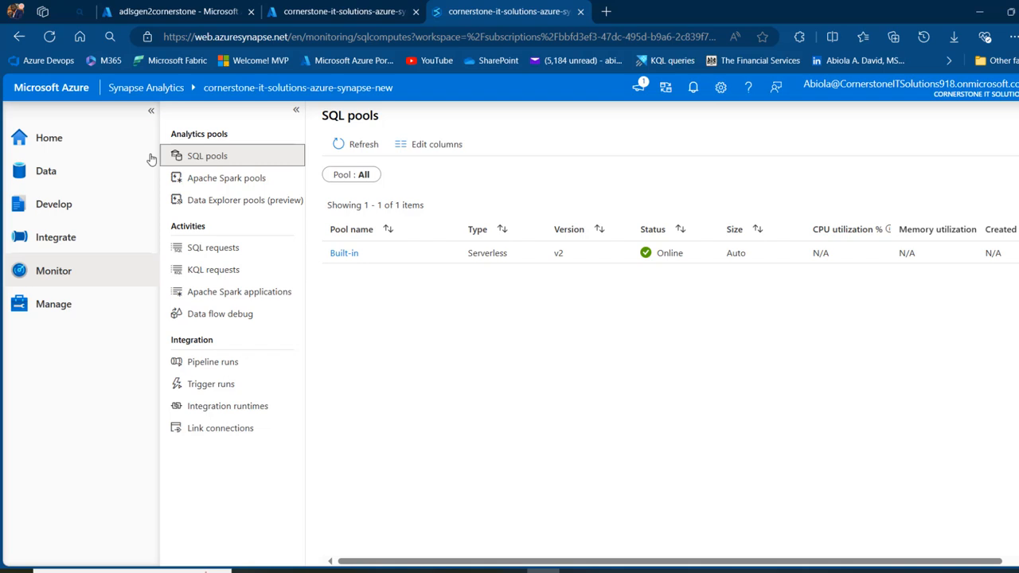
# In Data > Linked, expand Azure Data Lake Storage Gen2 and the workspace storage account
pyautogui.click(46, 171)
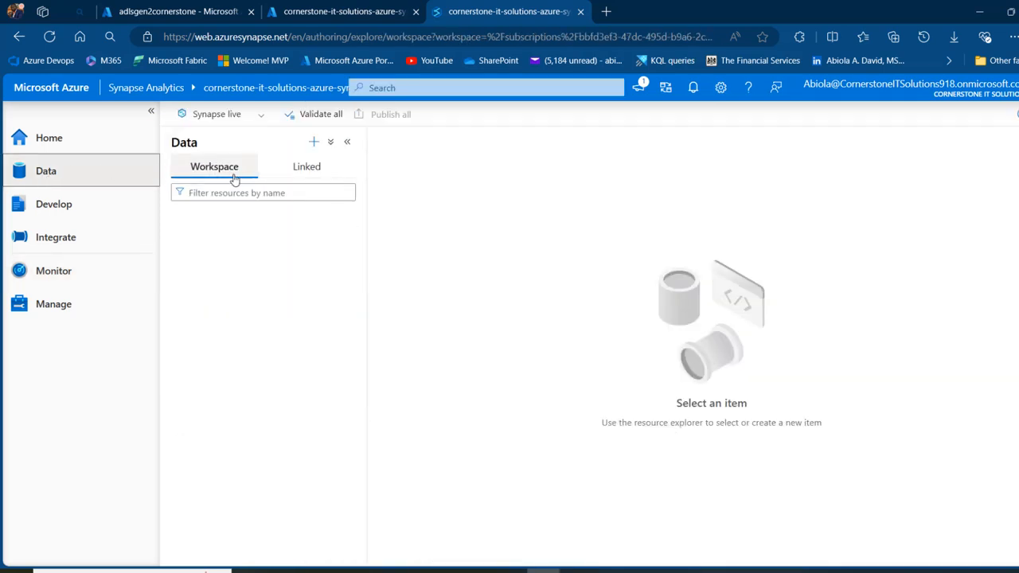
pyautogui.moveTo(307, 166)
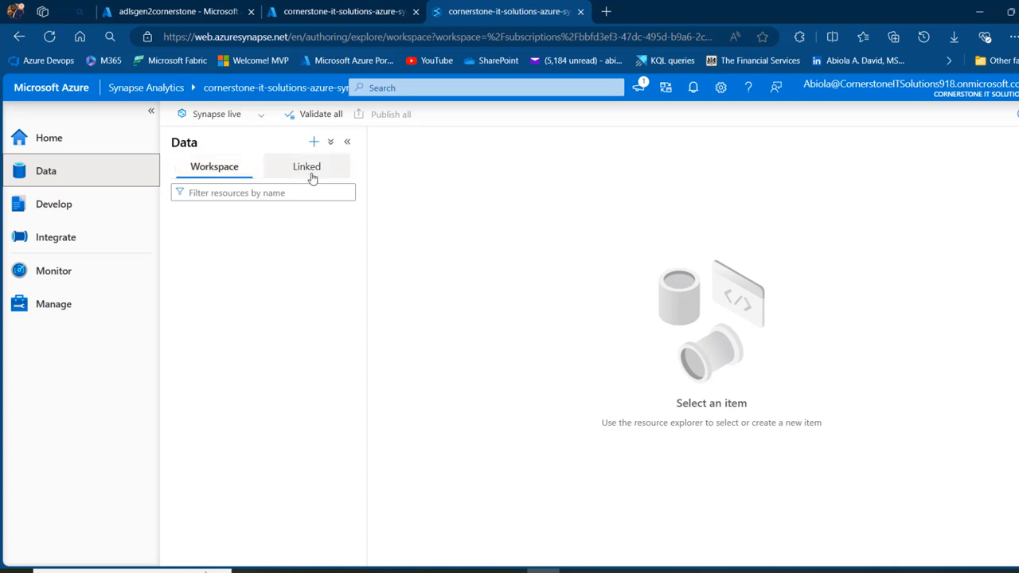
pyautogui.click(307, 166)
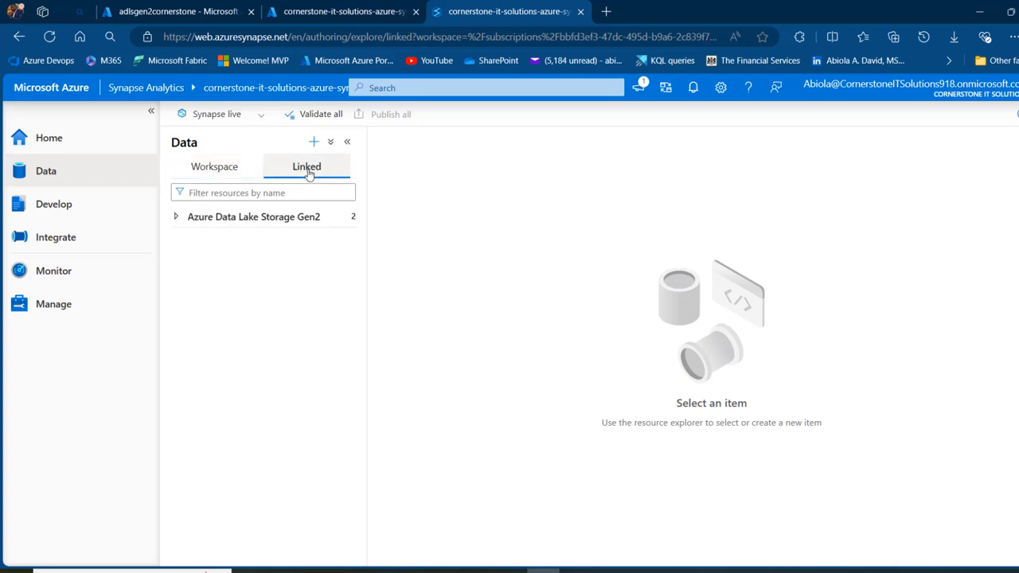
pyautogui.moveTo(271, 217)
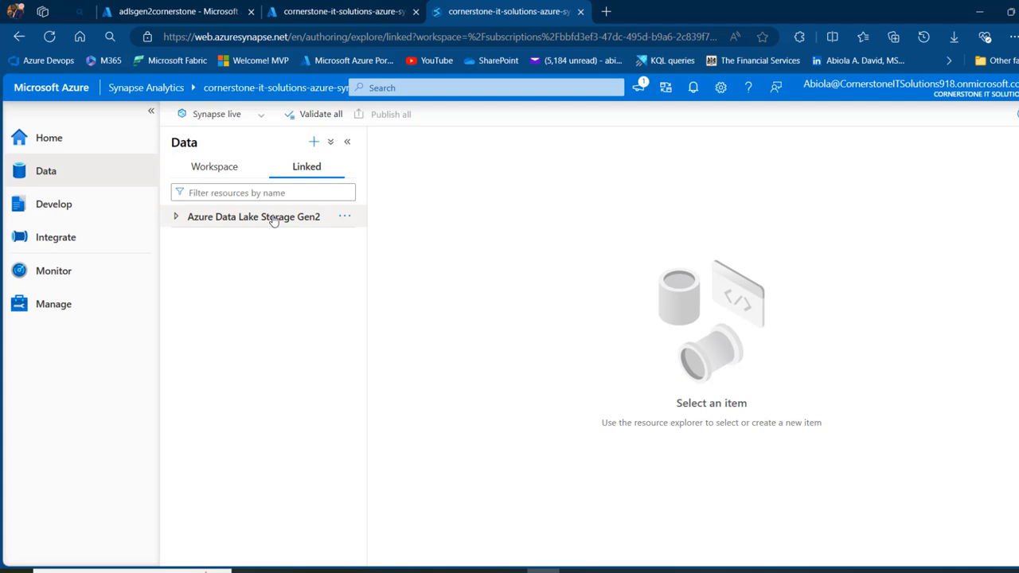
pyautogui.moveTo(253, 216)
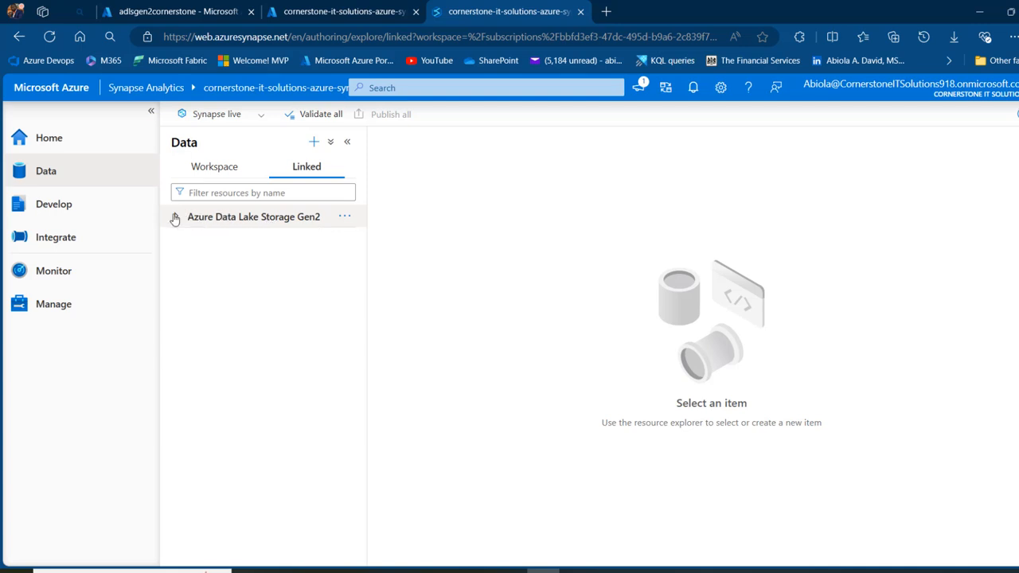
pyautogui.click(173, 216)
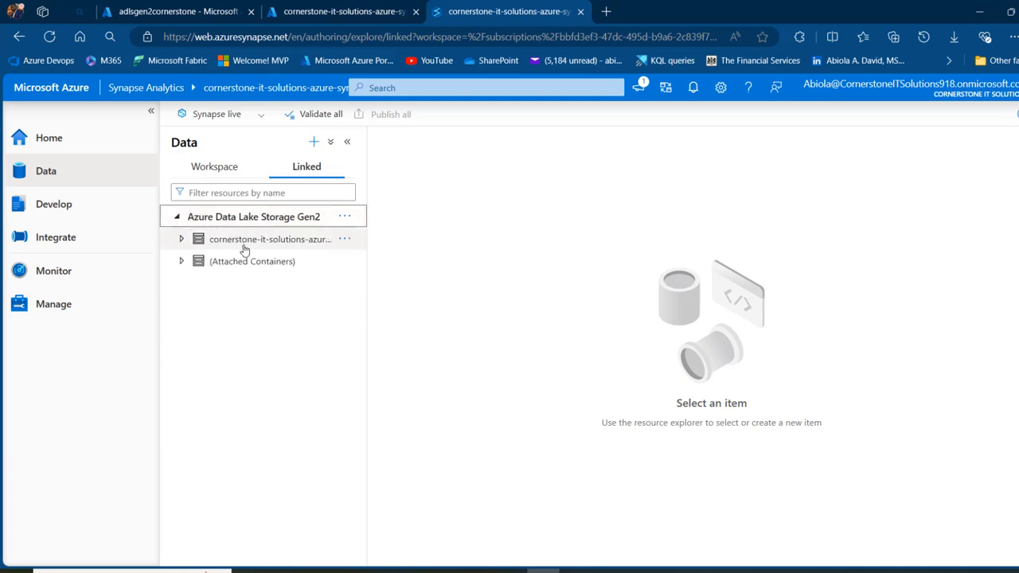
pyautogui.moveTo(378, 323)
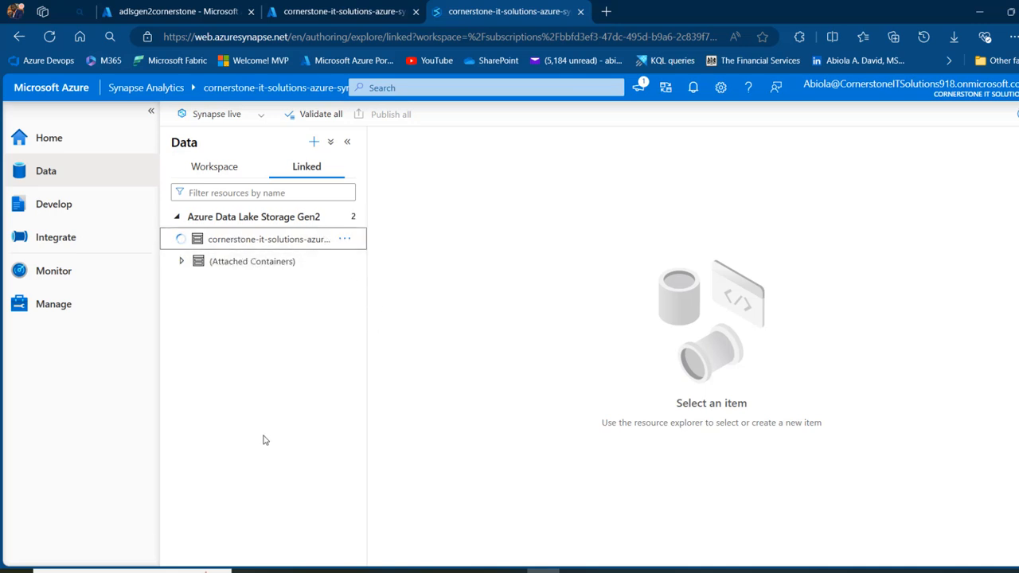
pyautogui.click(181, 239)
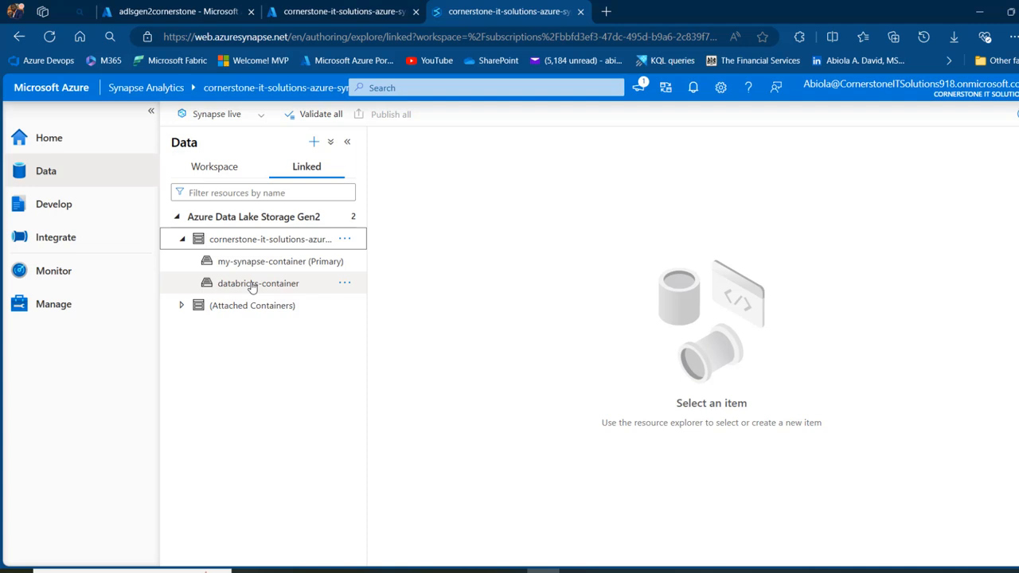
pyautogui.moveTo(275, 261)
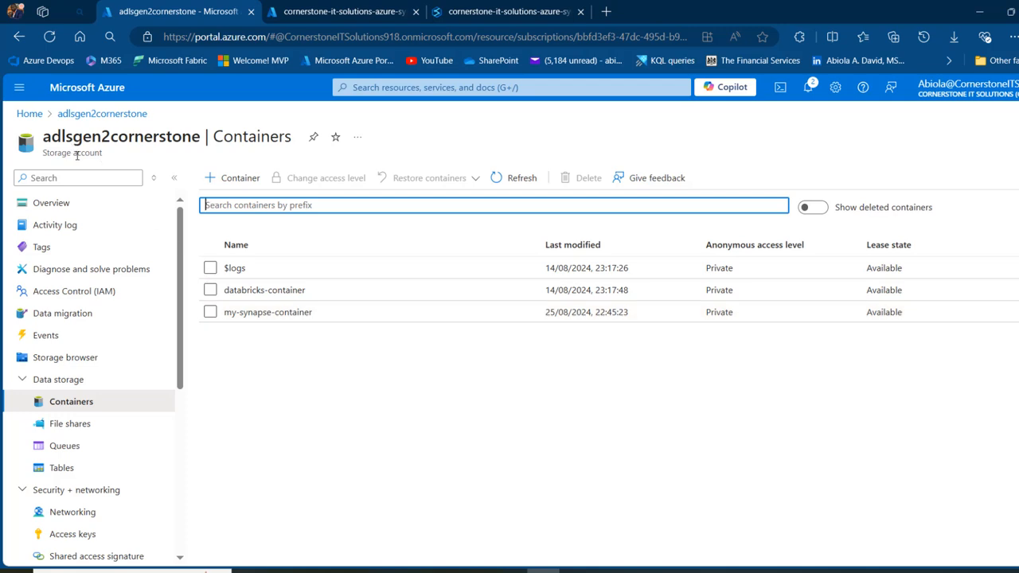
pyautogui.moveTo(140, 157)
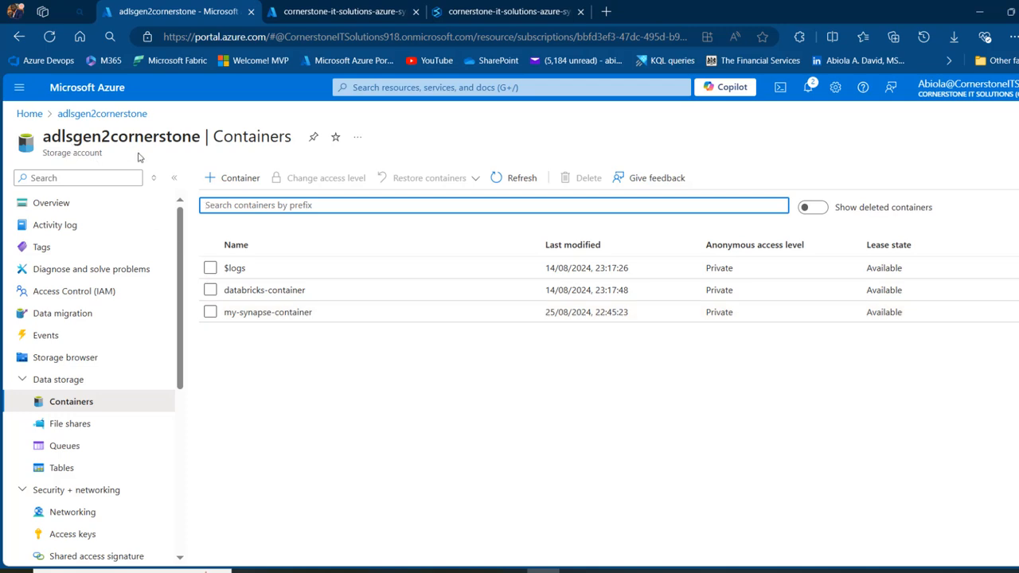
pyautogui.click(507, 11)
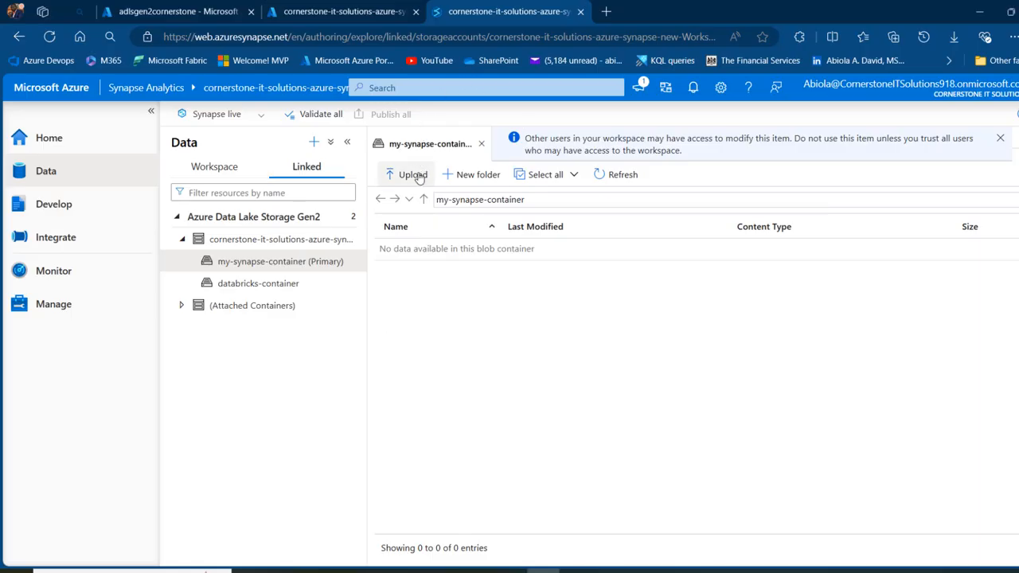
# Upload sales2023.csv to my-synapse-container with Overwrite existing files enabled
pyautogui.click(413, 174)
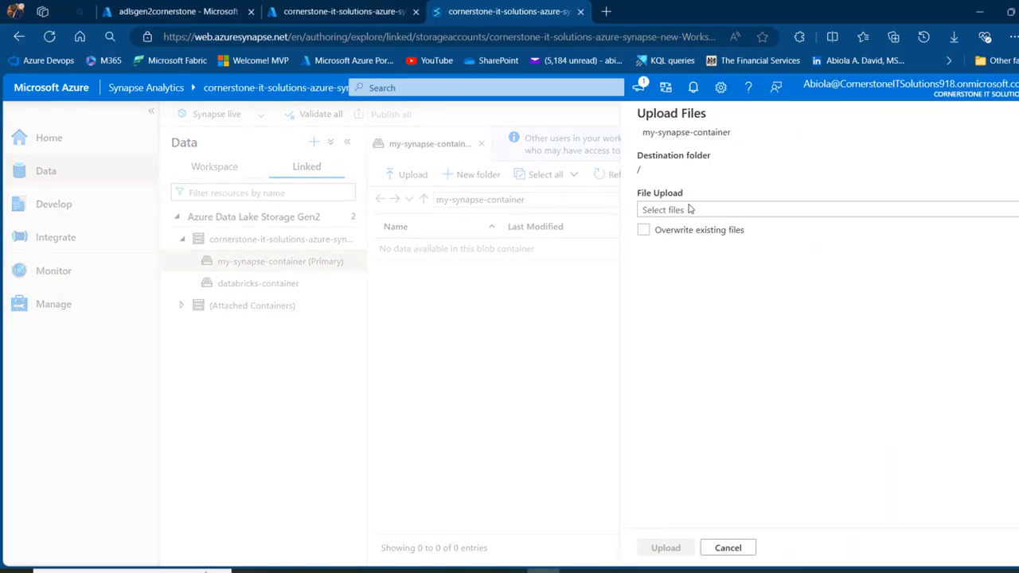
pyautogui.click(663, 209)
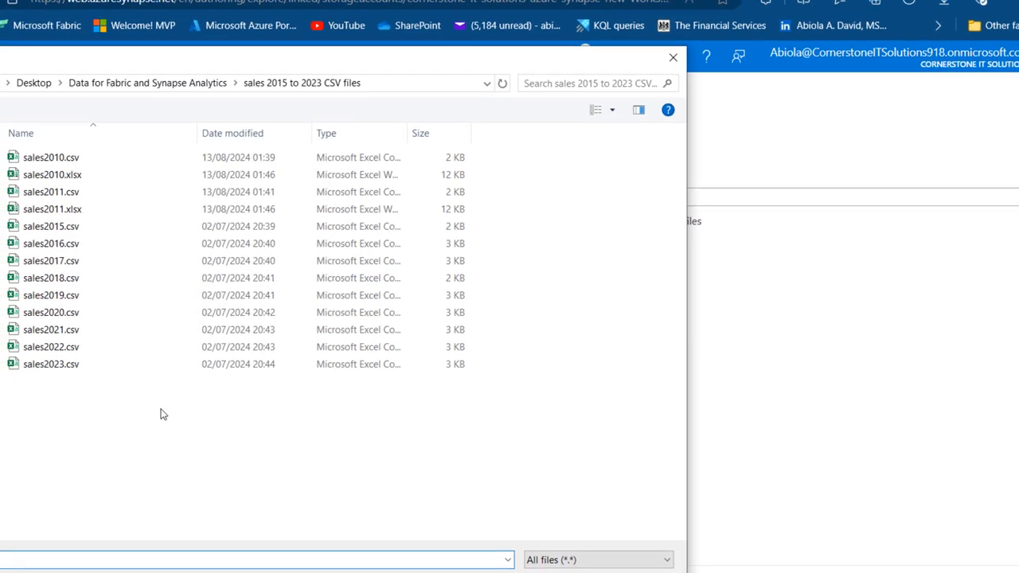
pyautogui.click(51, 364)
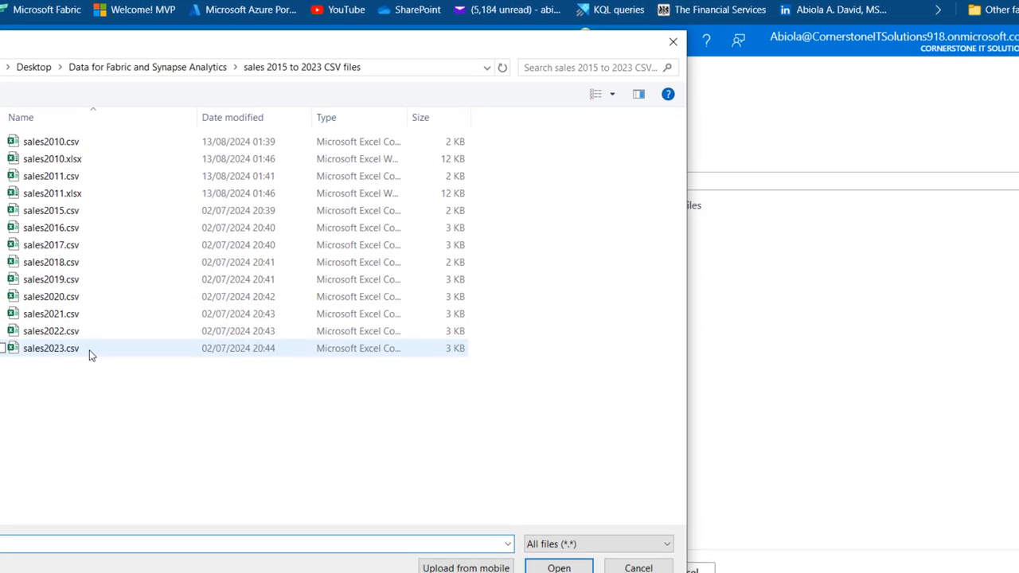
pyautogui.moveTo(51, 345)
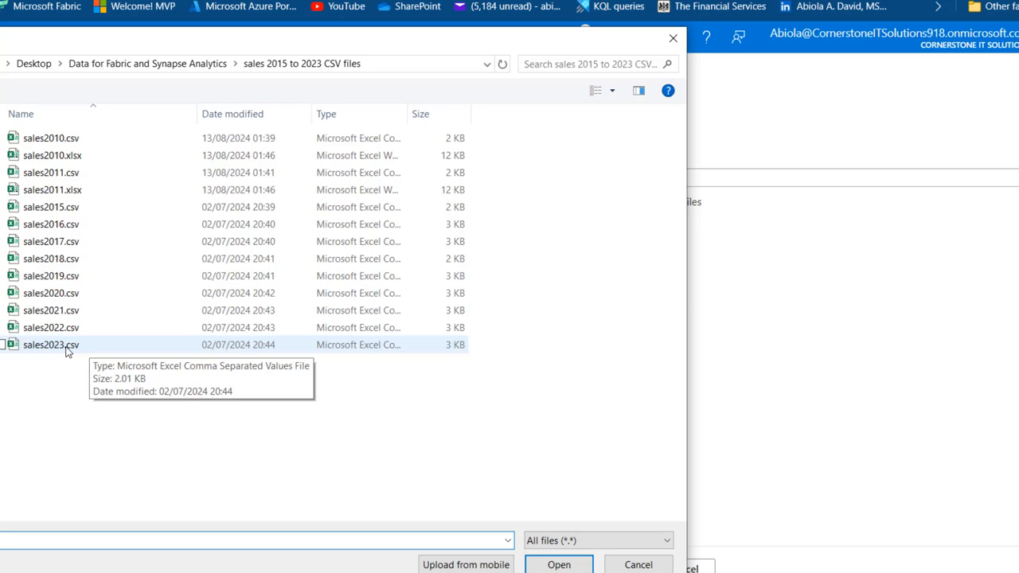
pyautogui.click(558, 565)
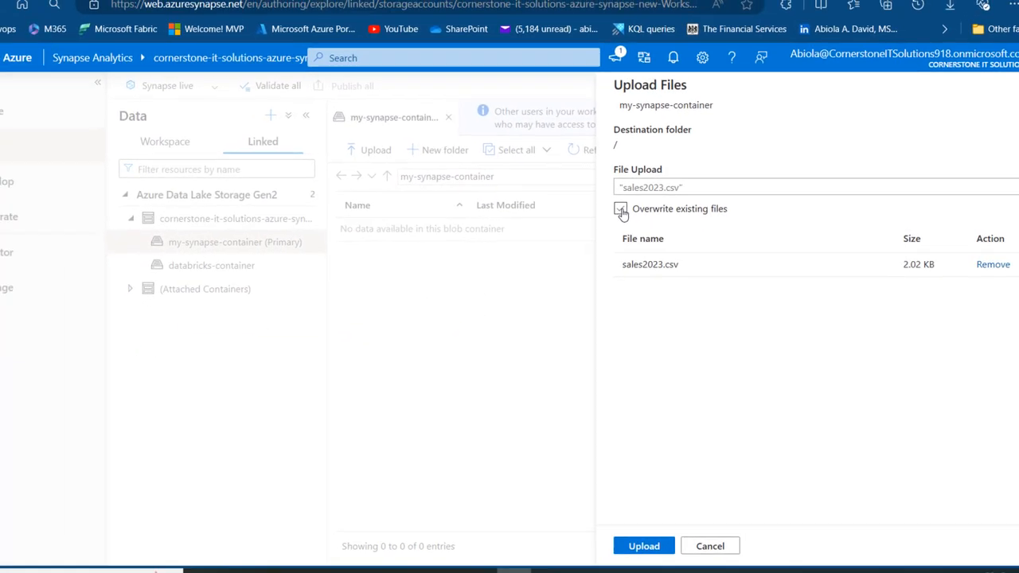
pyautogui.click(621, 211)
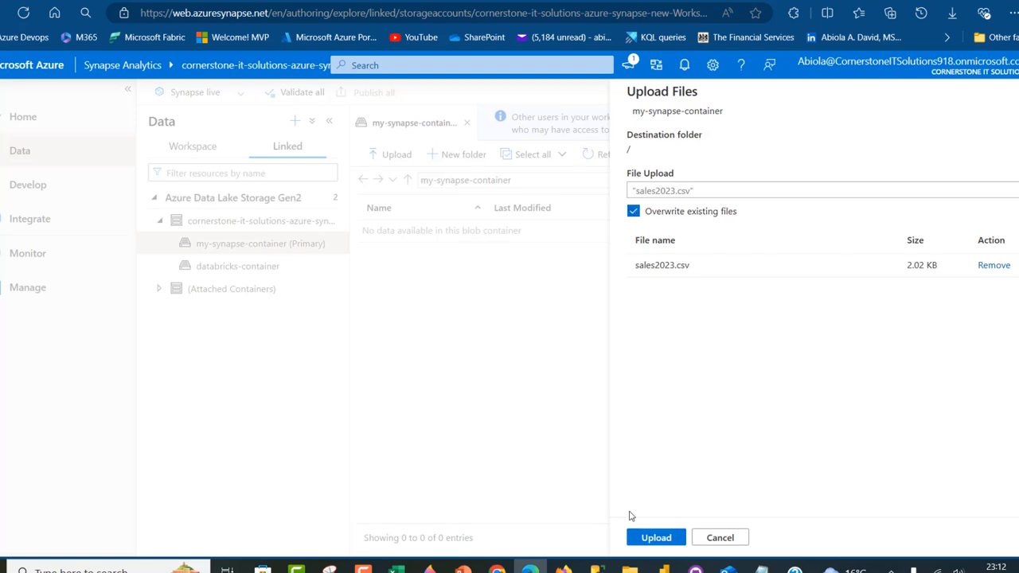
pyautogui.click(655, 537)
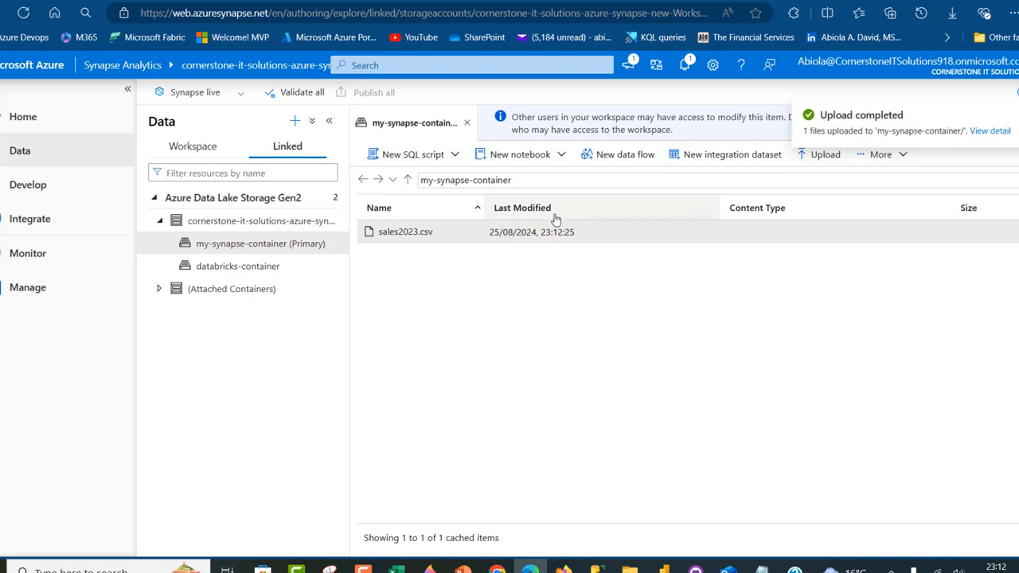
pyautogui.moveTo(414, 239)
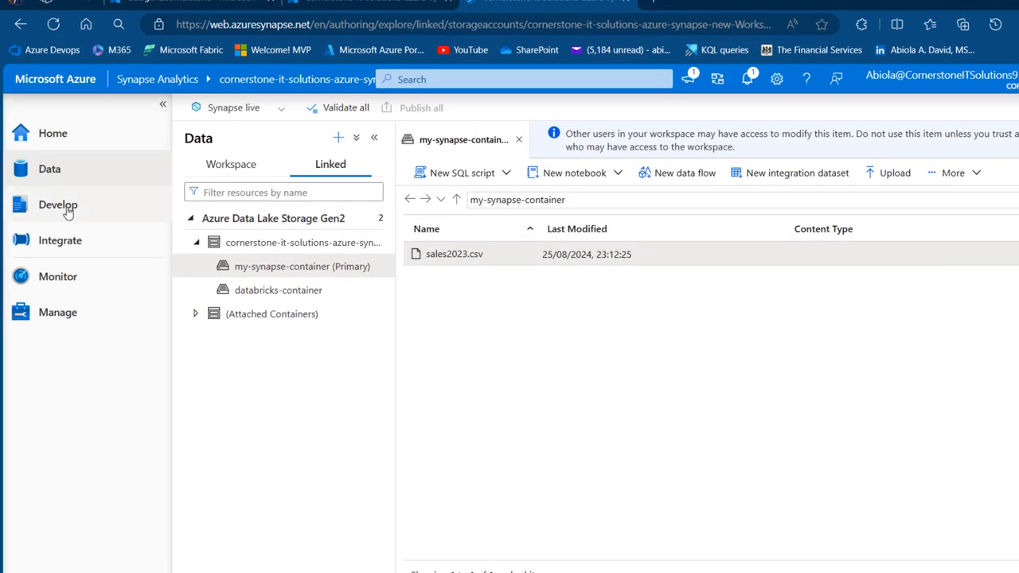
# Open the Develop hub and its + Add new resource menu
pyautogui.click(57, 205)
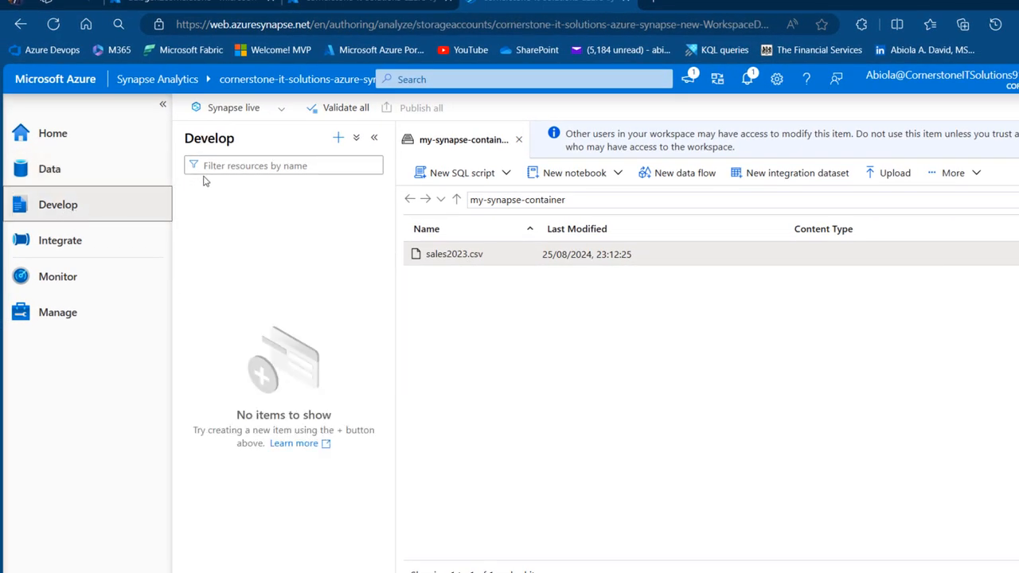
pyautogui.click(337, 138)
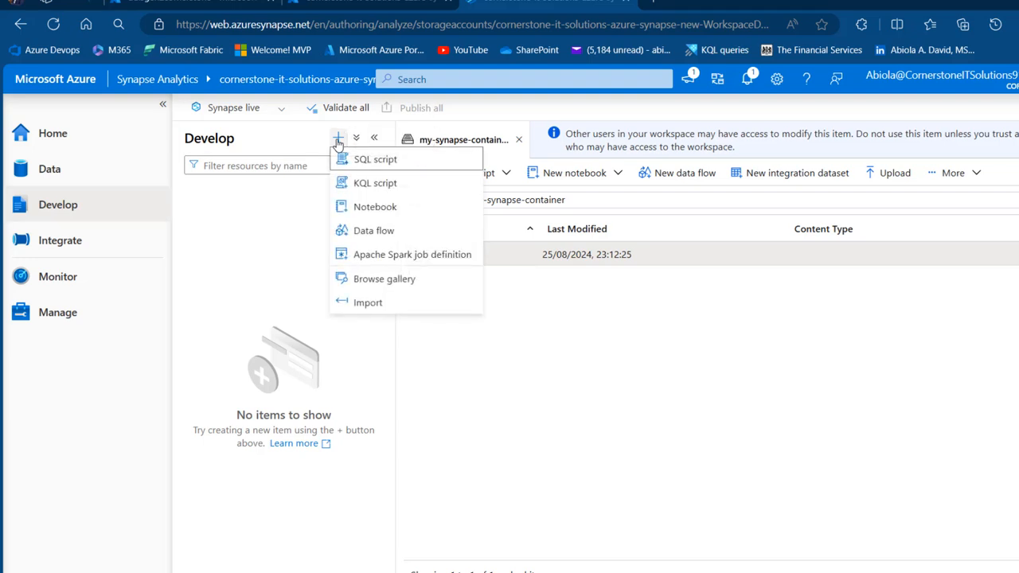
pyautogui.moveTo(374, 158)
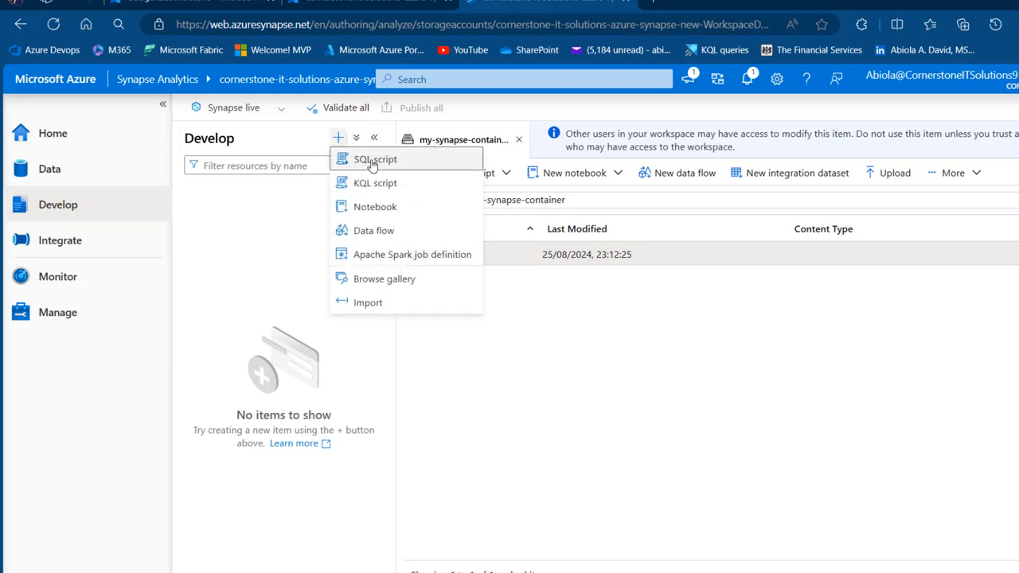
pyautogui.moveTo(375, 182)
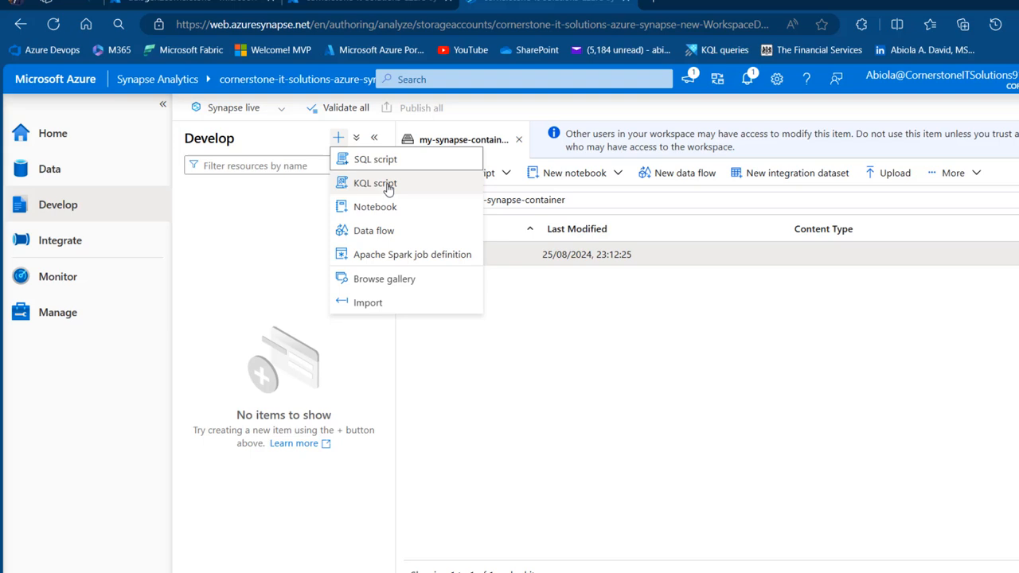
pyautogui.moveTo(375, 206)
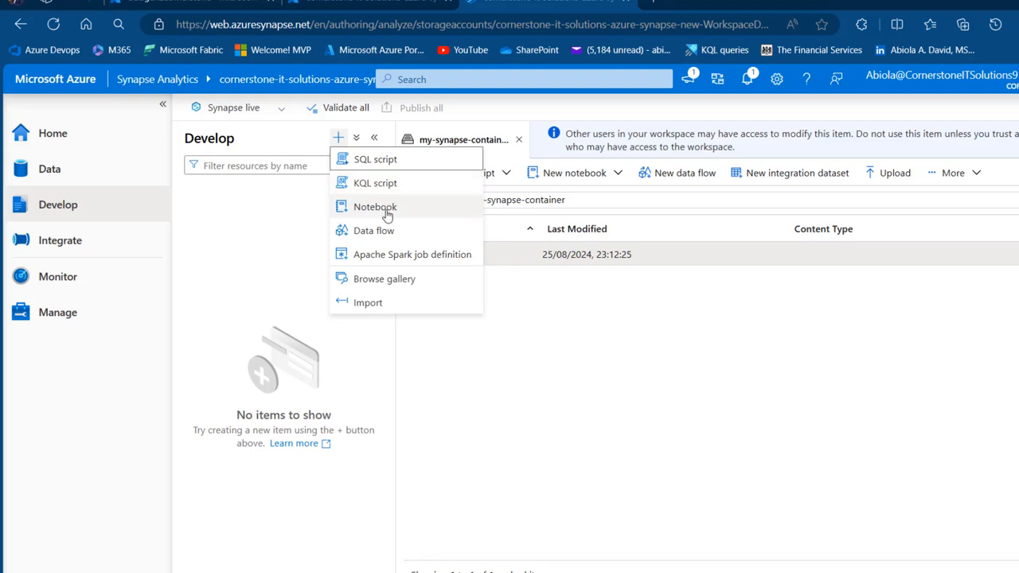
pyautogui.moveTo(399, 254)
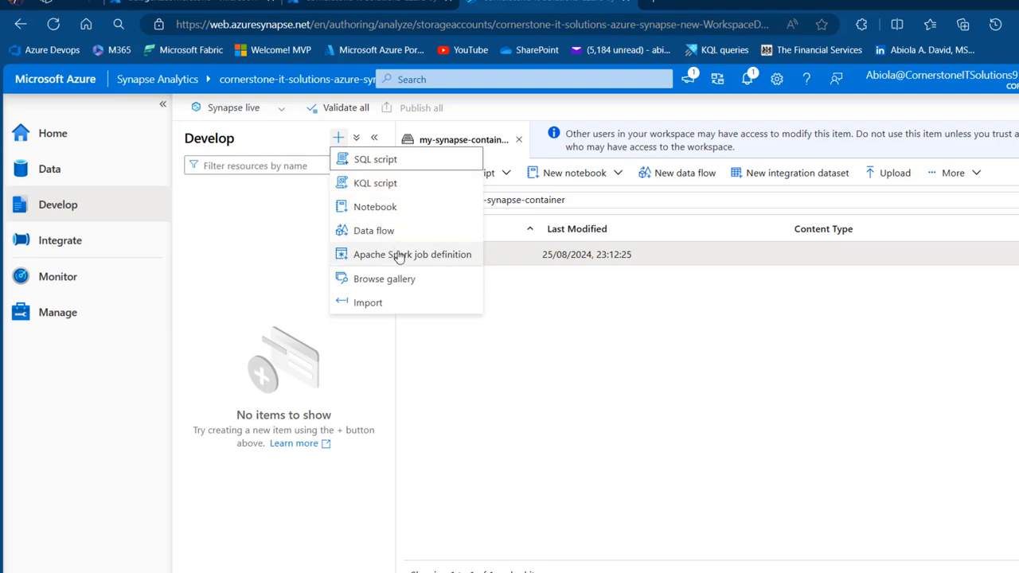
pyautogui.moveTo(384, 279)
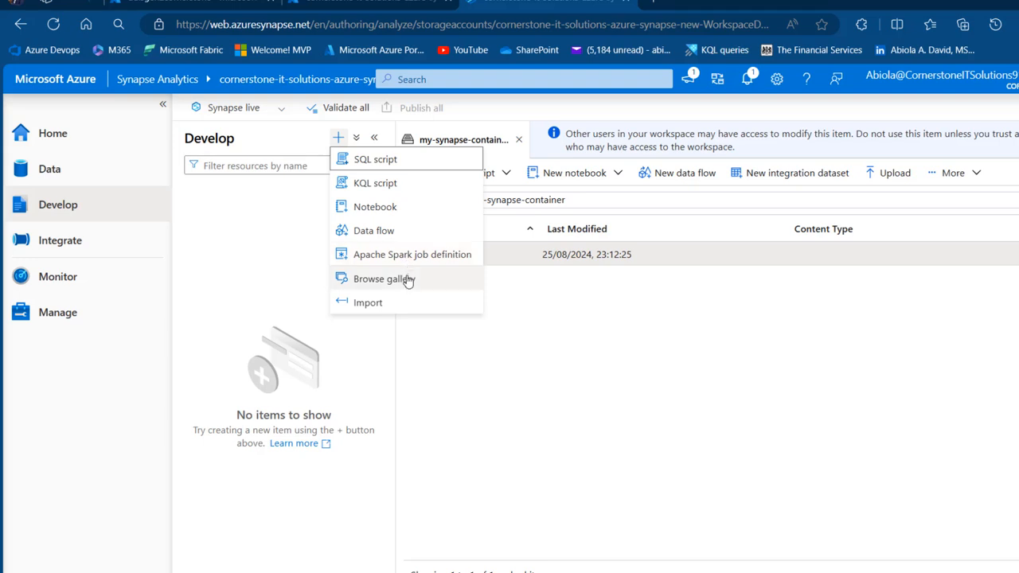
pyautogui.moveTo(374, 183)
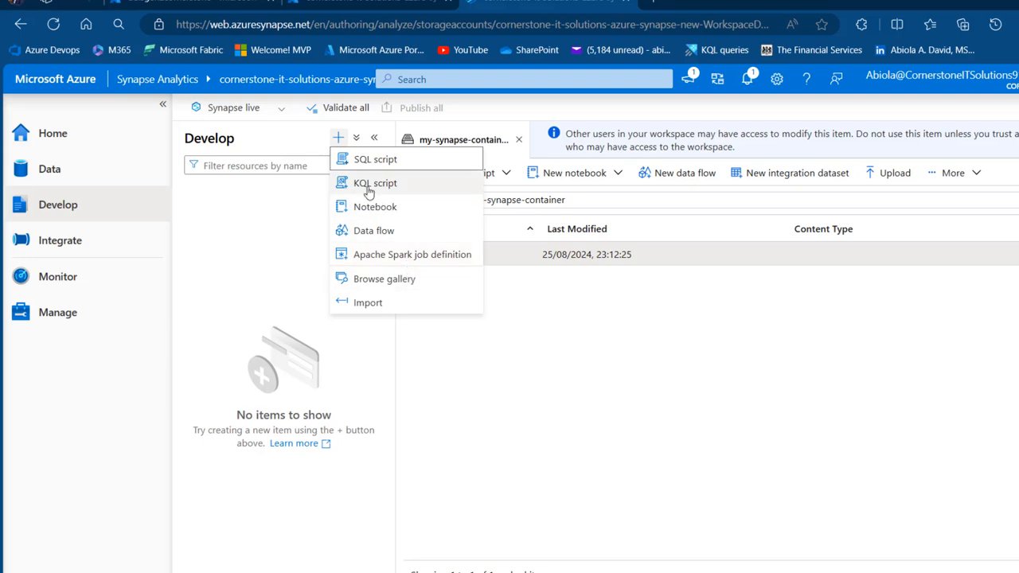
pyautogui.moveTo(374, 159)
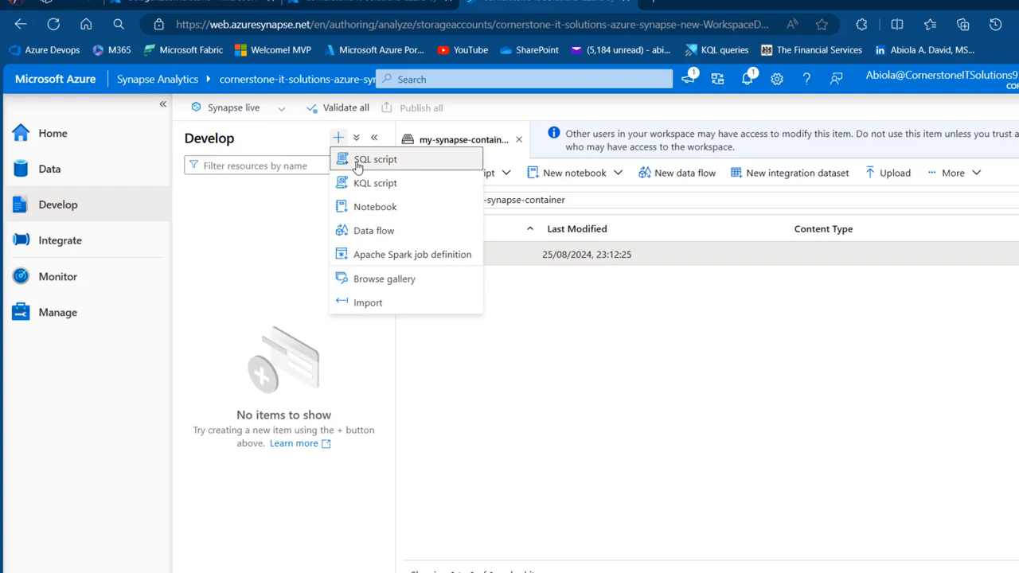
# Create SQL script 1 on the Built-in pool and dismiss the workspace access banner
pyautogui.click(375, 158)
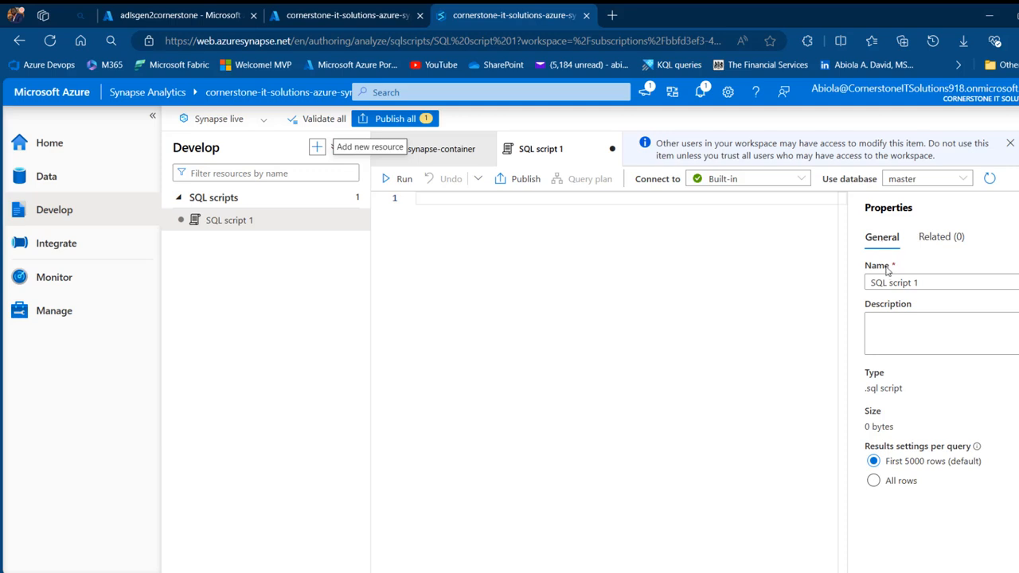
pyautogui.moveTo(955, 248)
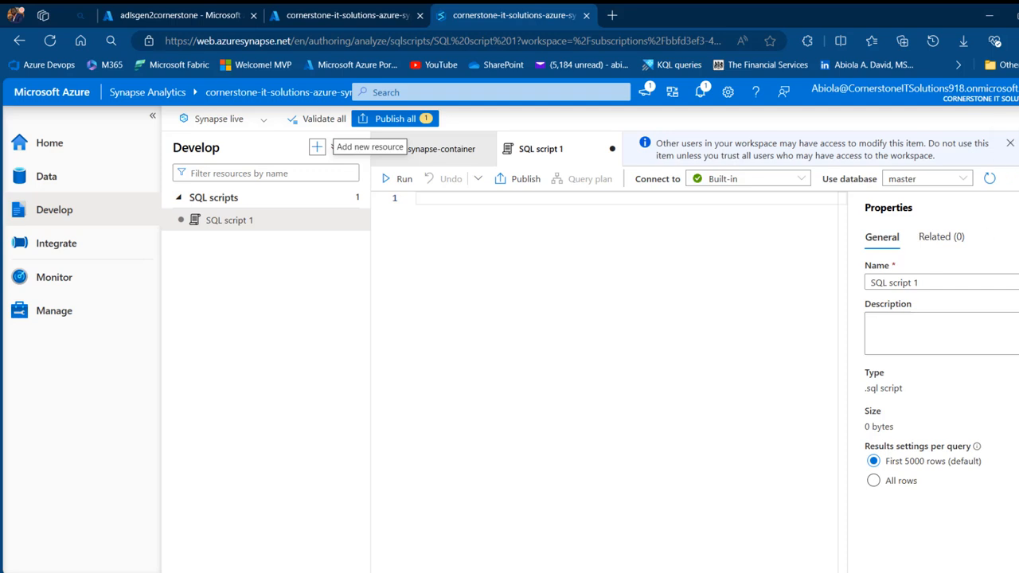
pyautogui.click(1012, 144)
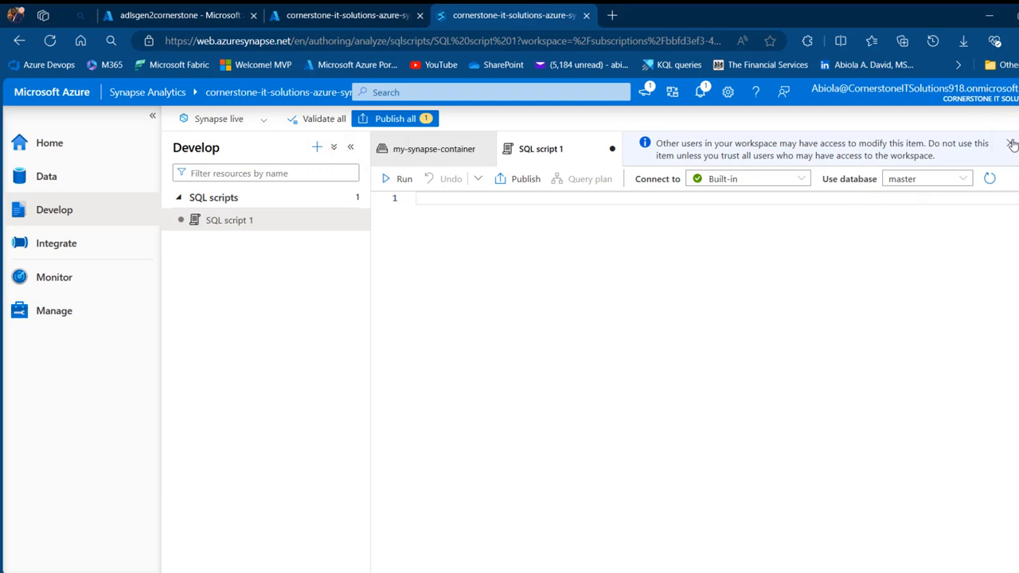
pyautogui.click(1013, 145)
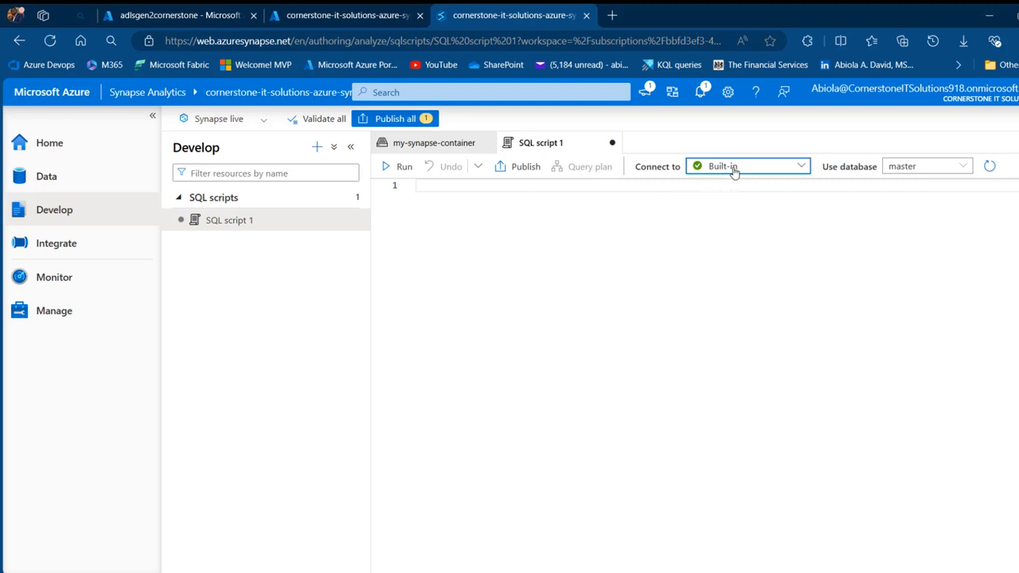
# Open the Built-in serverless pool's Properties pane from Manage > SQL pools
pyautogui.click(747, 166)
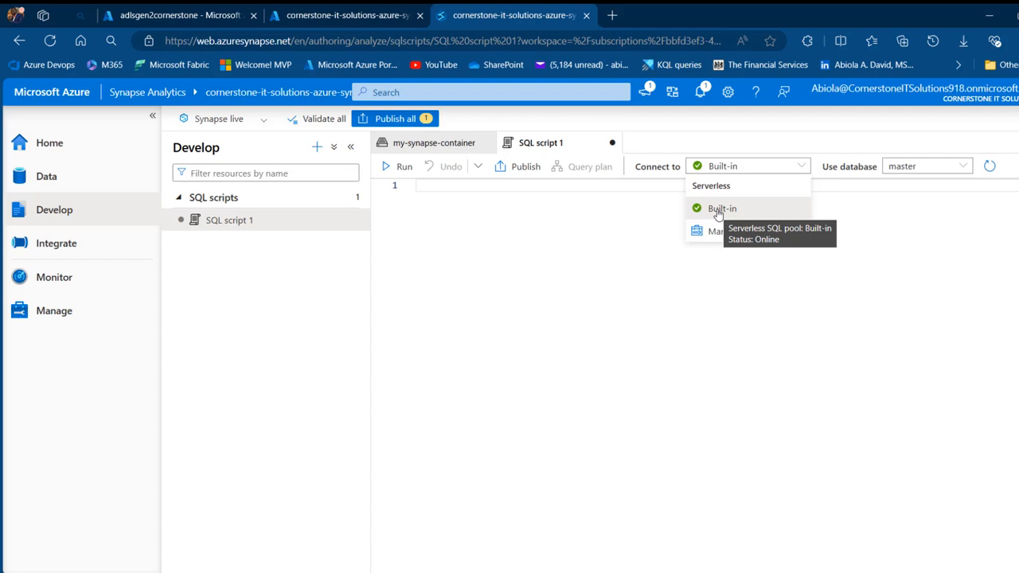
pyautogui.moveTo(791, 264)
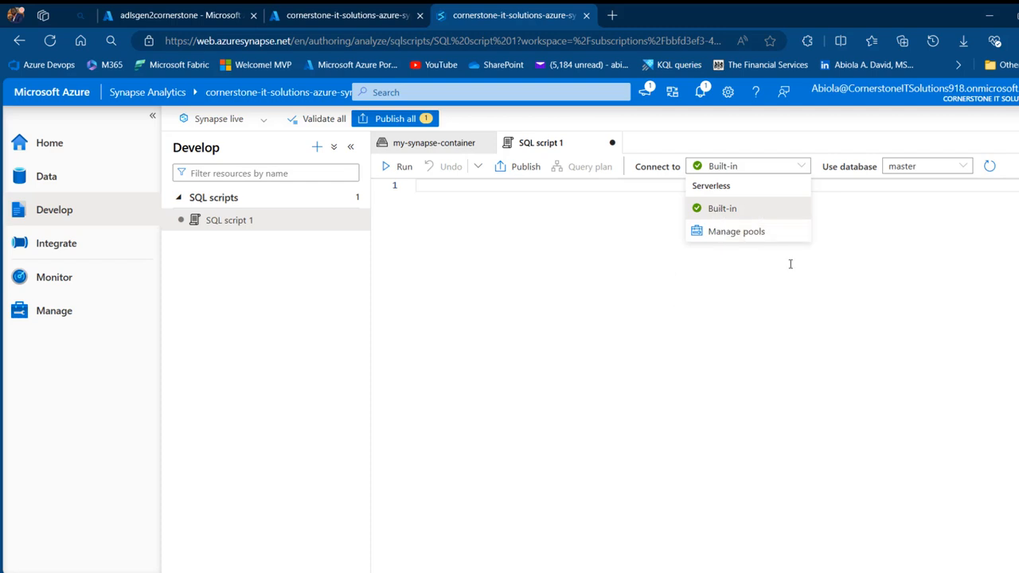
pyautogui.moveTo(733, 231)
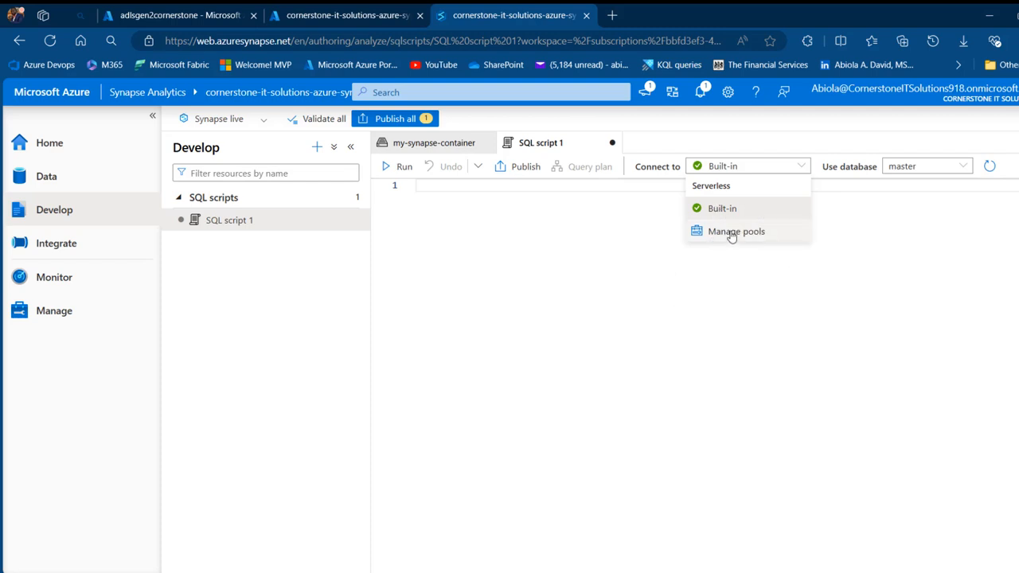
pyautogui.click(735, 231)
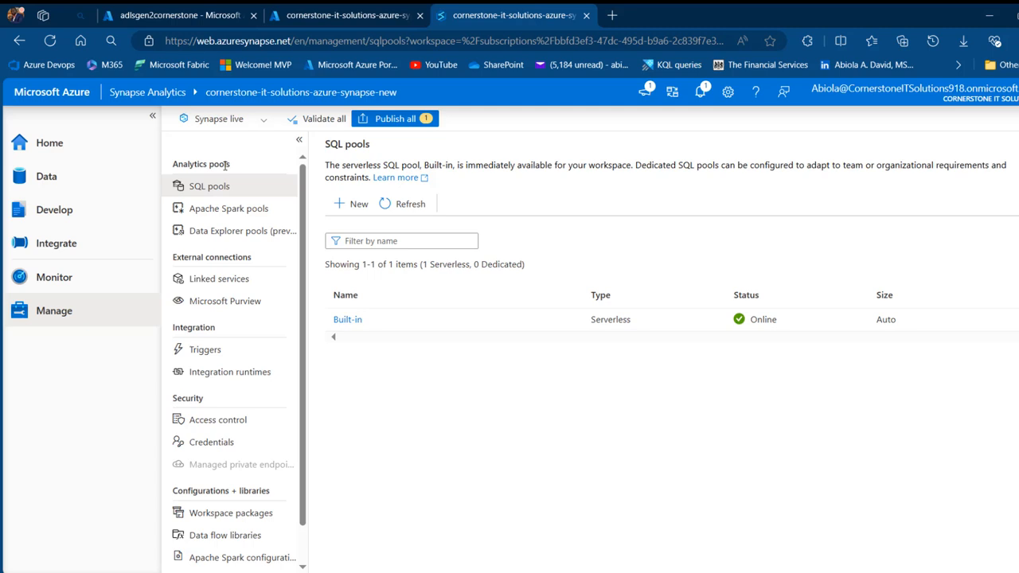
pyautogui.moveTo(212, 188)
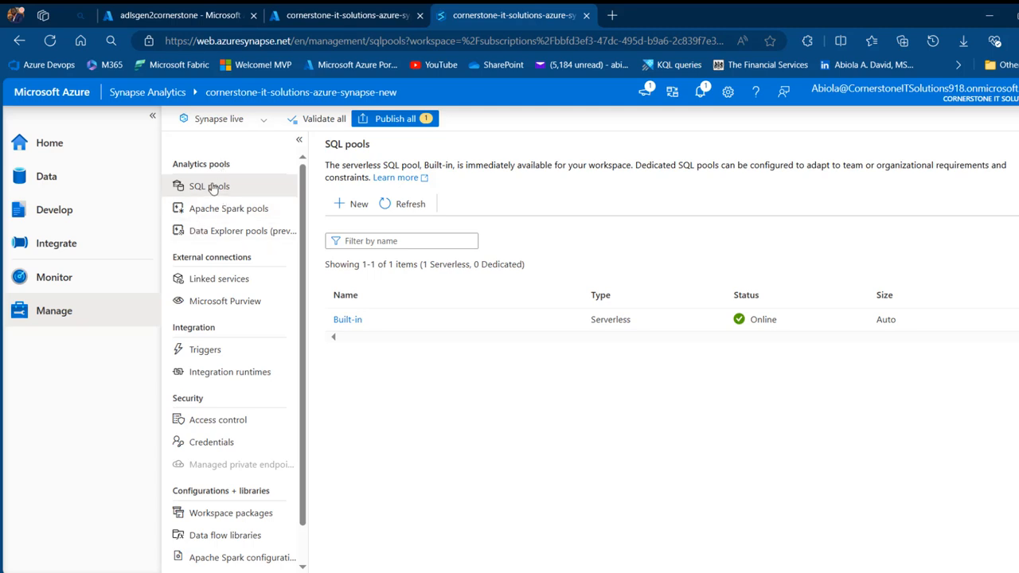
pyautogui.click(347, 319)
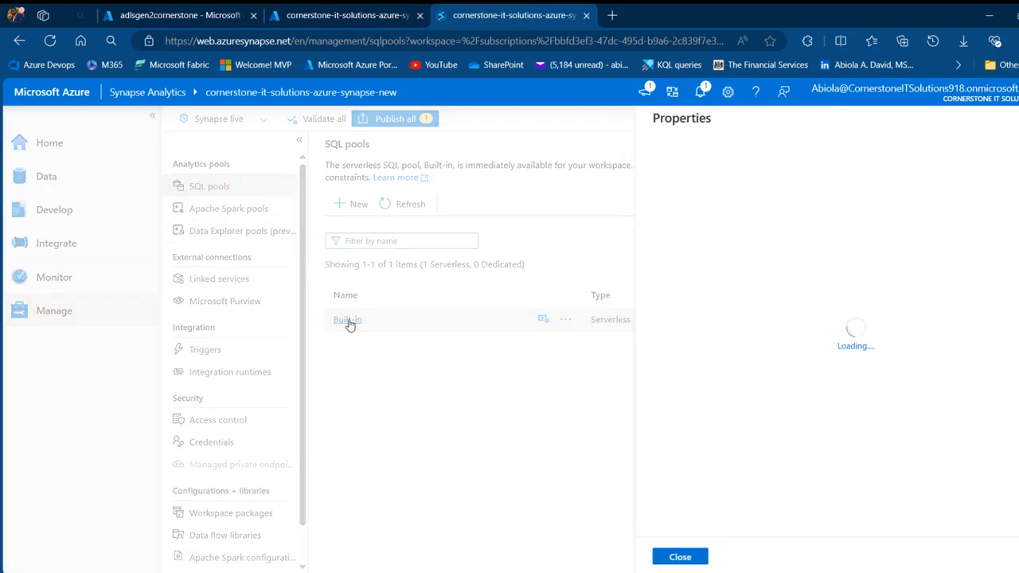
pyautogui.click(347, 320)
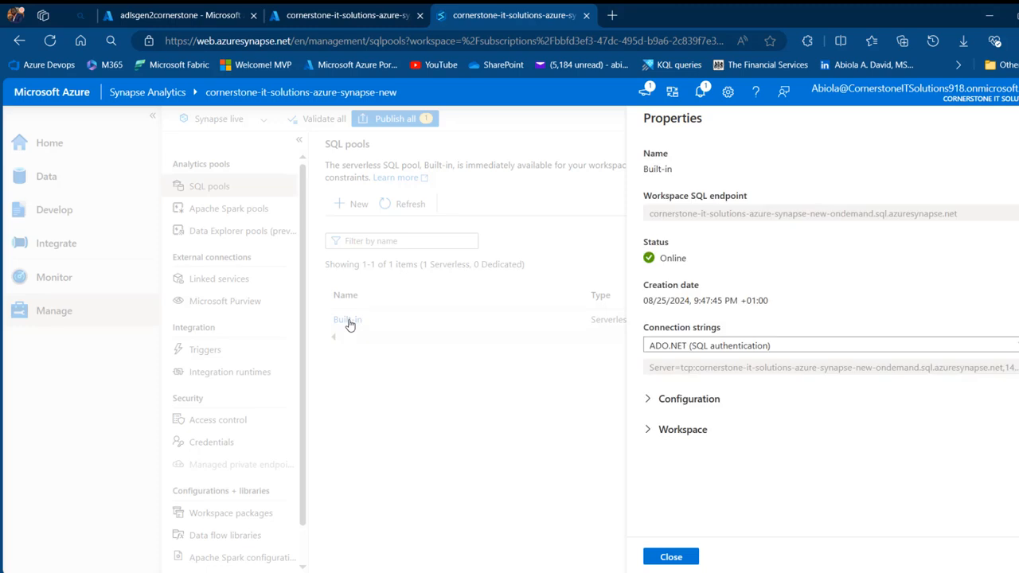
pyautogui.moveTo(716, 205)
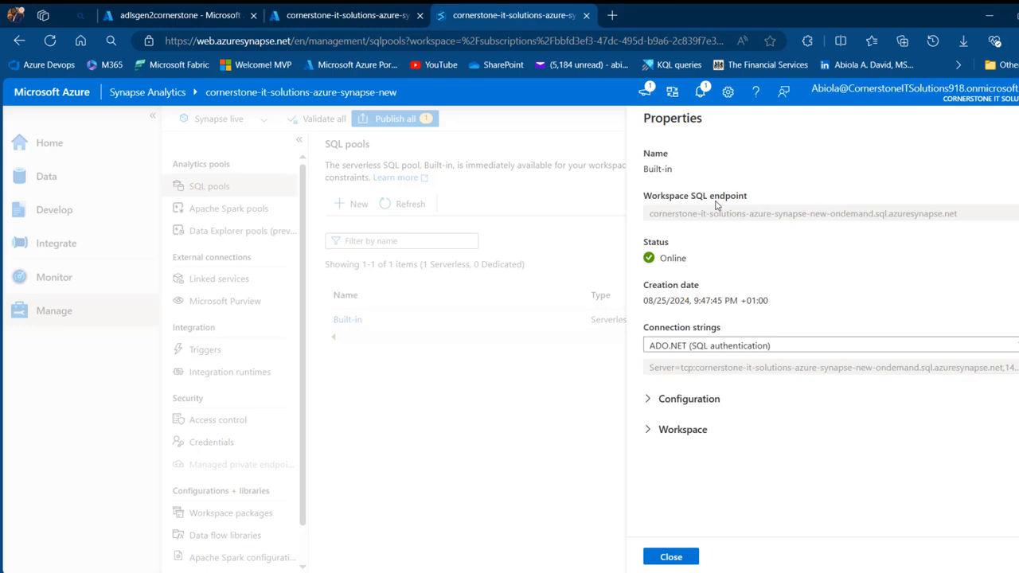
pyautogui.moveTo(675, 295)
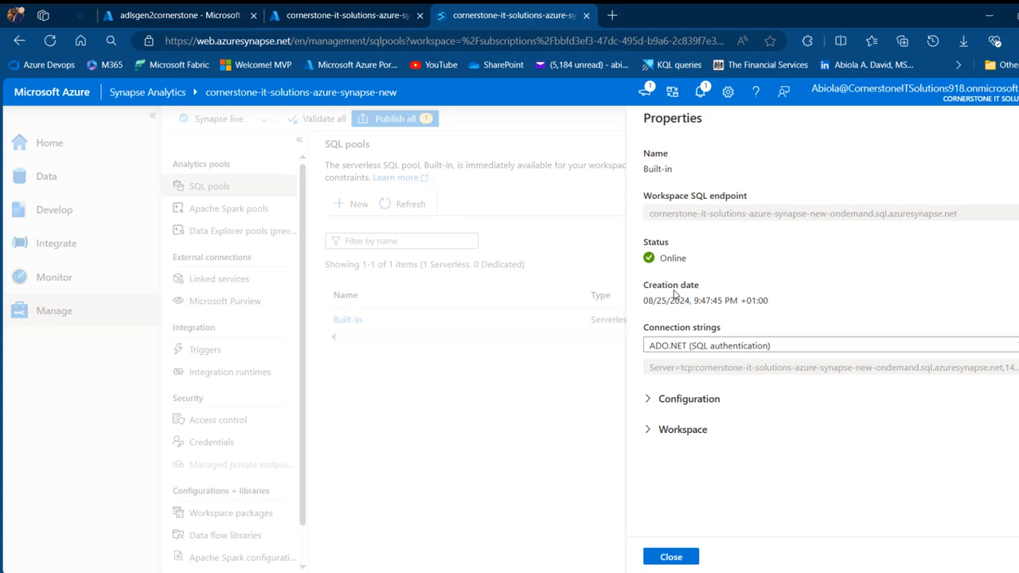
pyautogui.moveTo(629, 560)
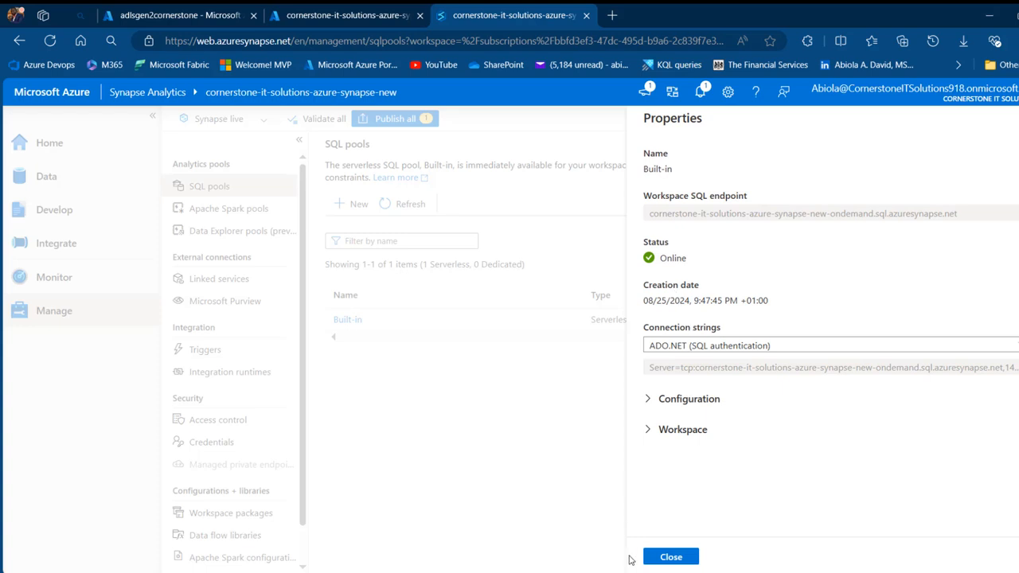
# Return to the Develop hub and view, then dismiss, SQL script 1's actions menu
pyautogui.click(53, 209)
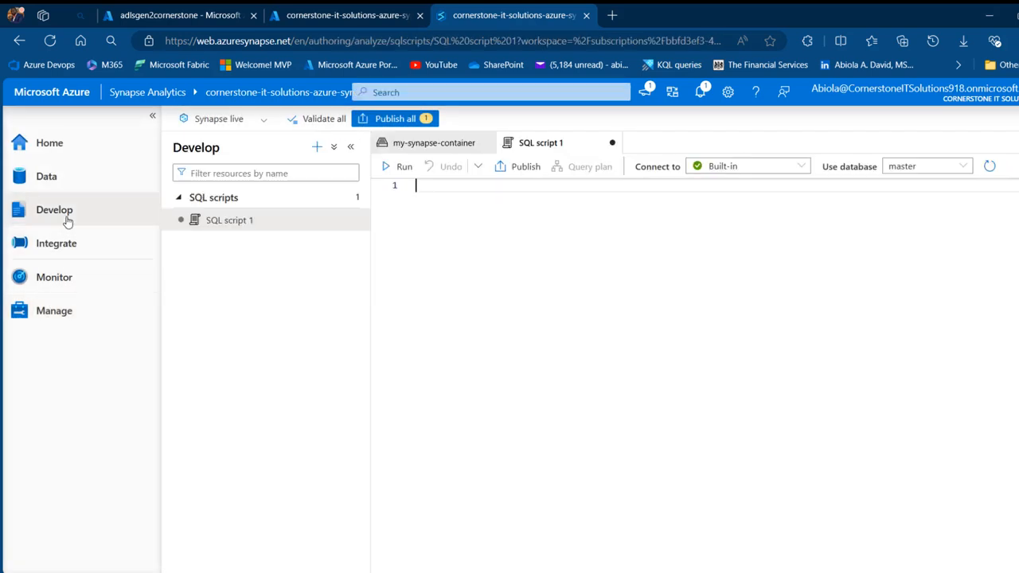
pyautogui.moveTo(229, 220)
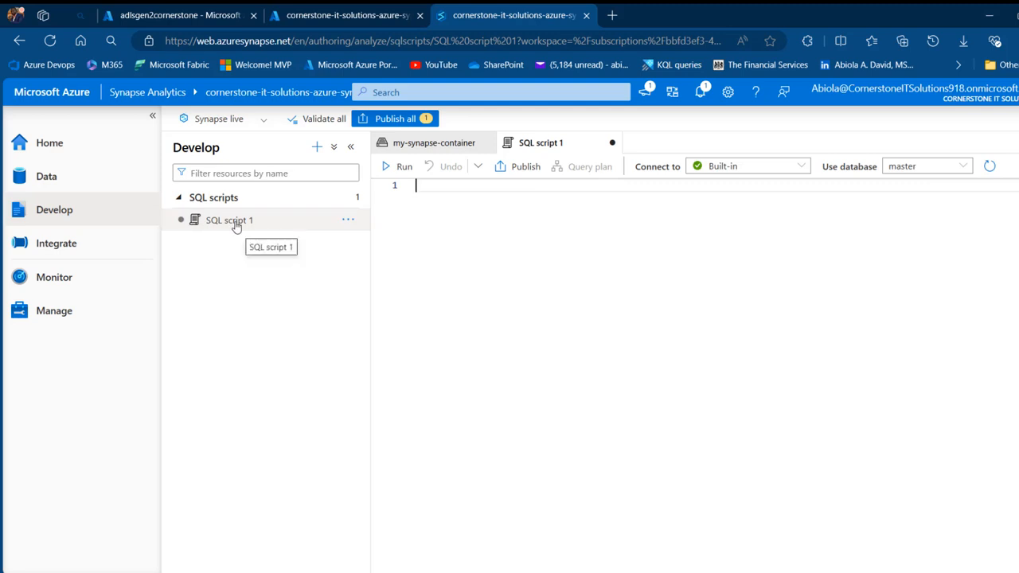
pyautogui.click(348, 220)
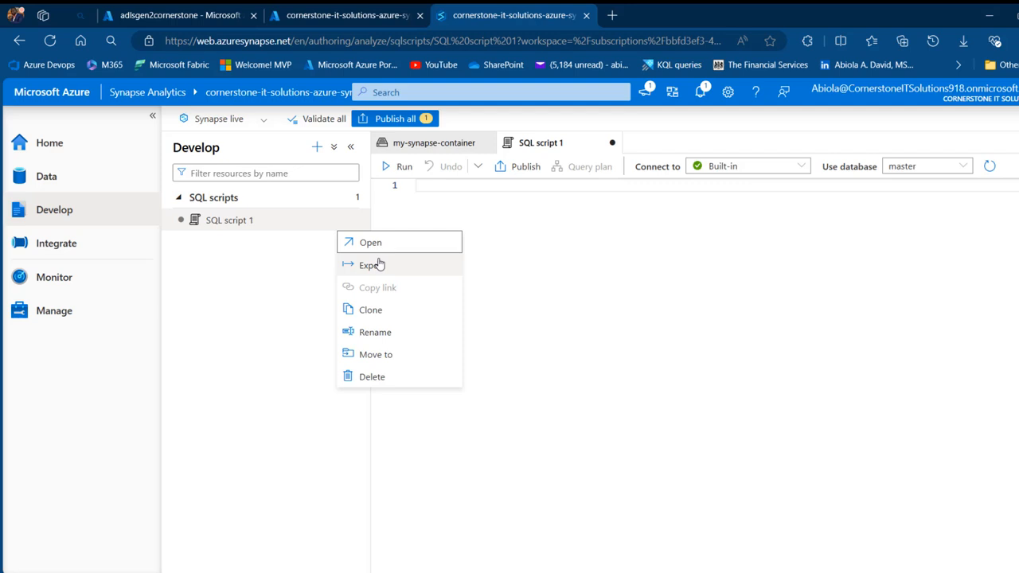
pyautogui.moveTo(386, 332)
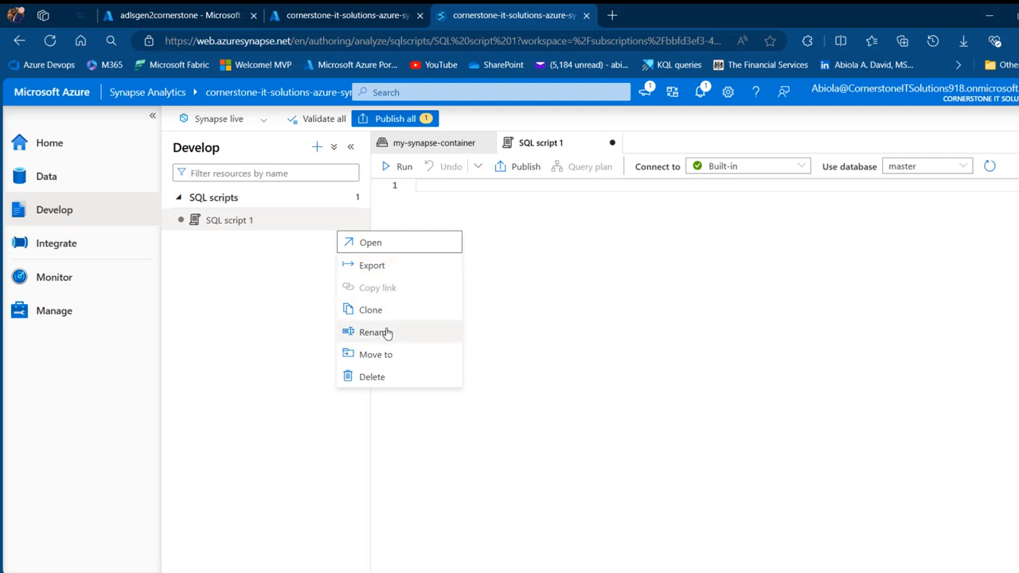
pyautogui.moveTo(396, 377)
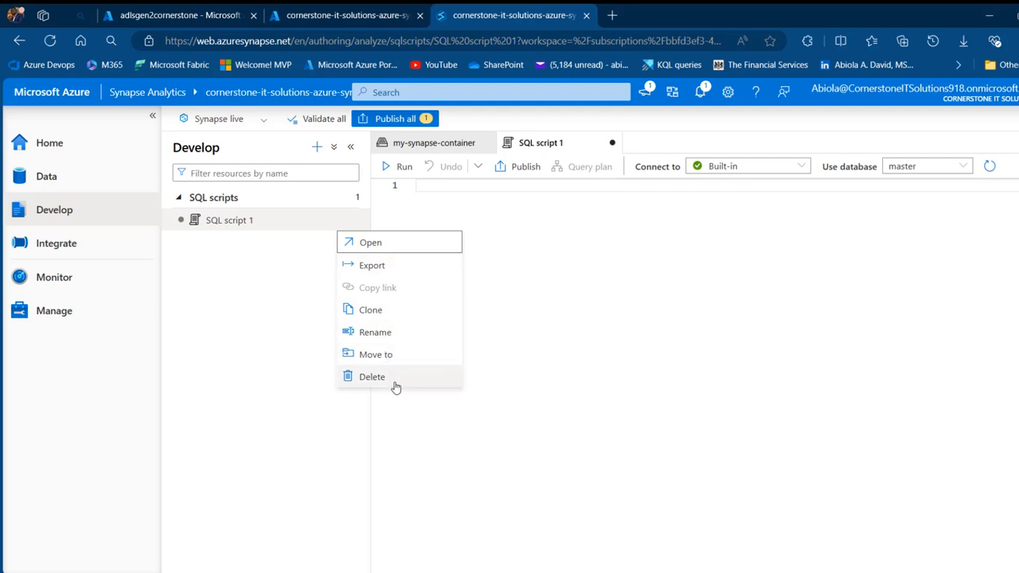
pyautogui.click(442, 186)
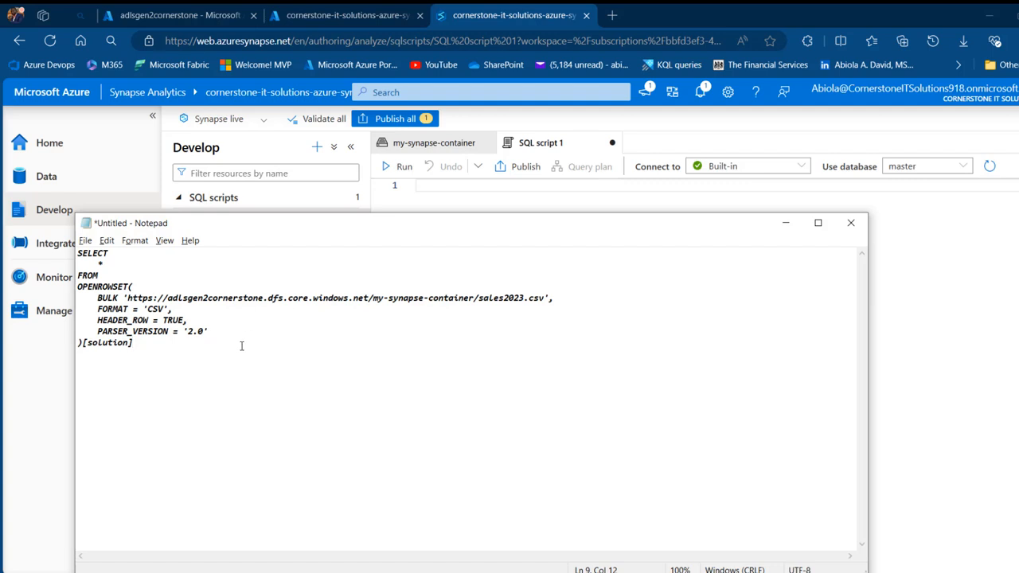
# Select all of the prepared OPENROWSET query text in Notepad for copying
pyautogui.press('ctrl+a')
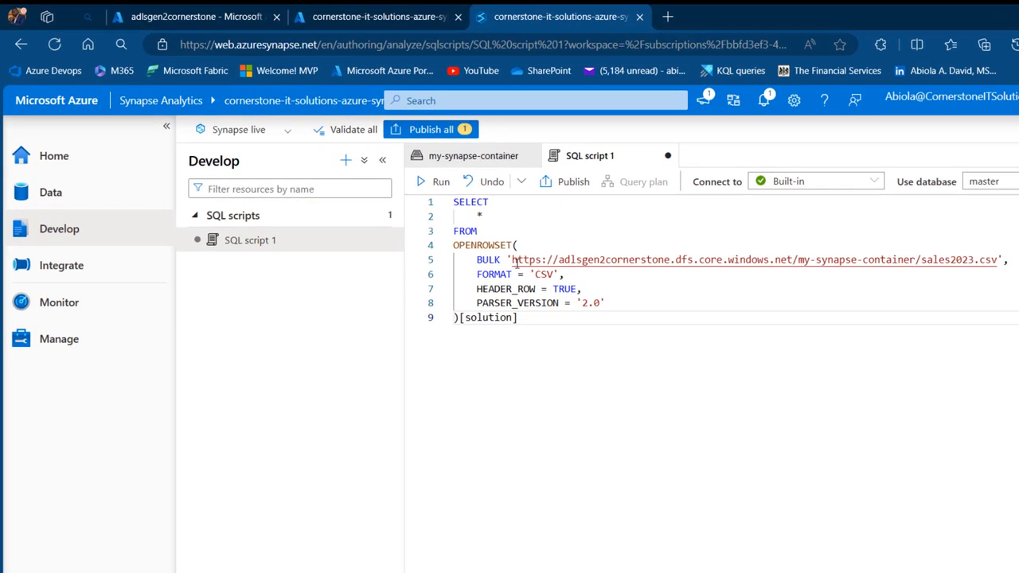
pyautogui.moveTo(589, 259)
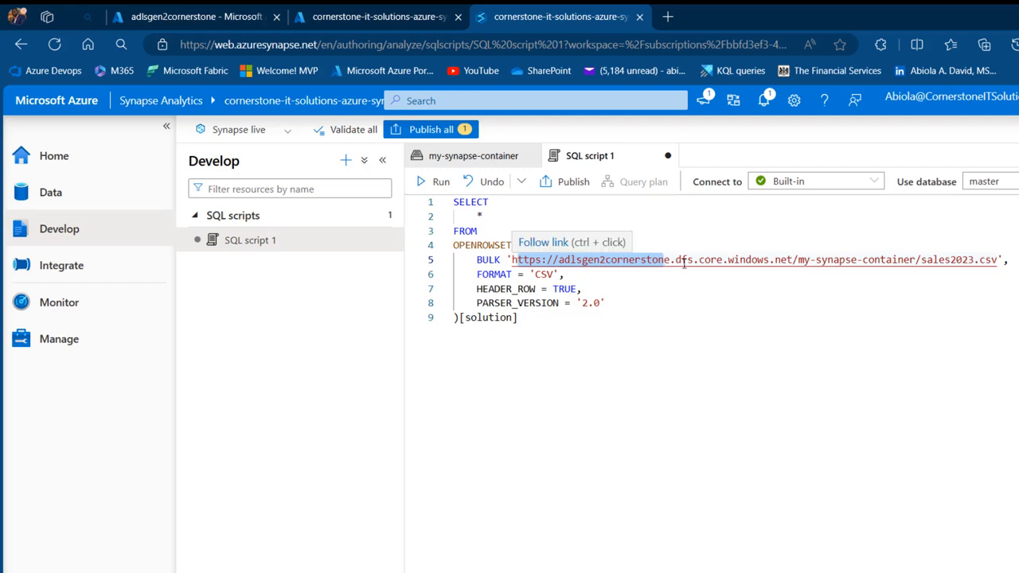
pyautogui.moveTo(772, 269)
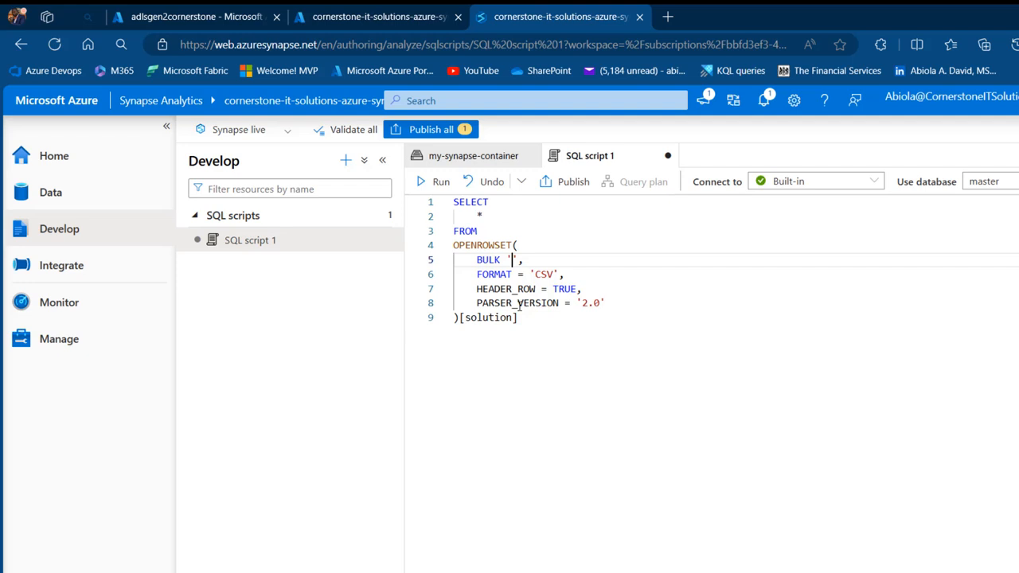
pyautogui.moveTo(474, 155)
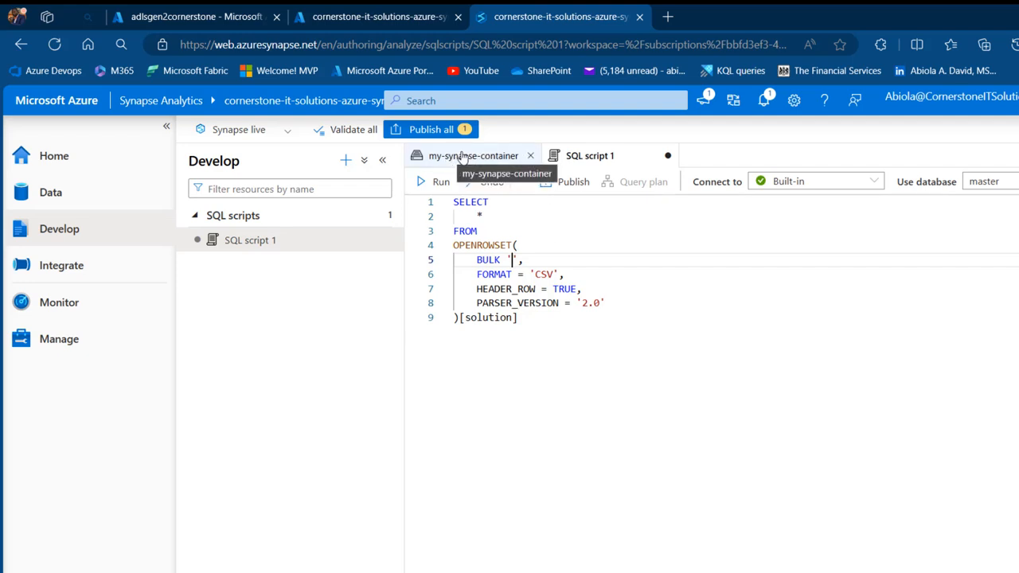
# In my-synapse-container, review sales2023.csv's Properties URL and ABFSS path, then cancel
pyautogui.click(474, 156)
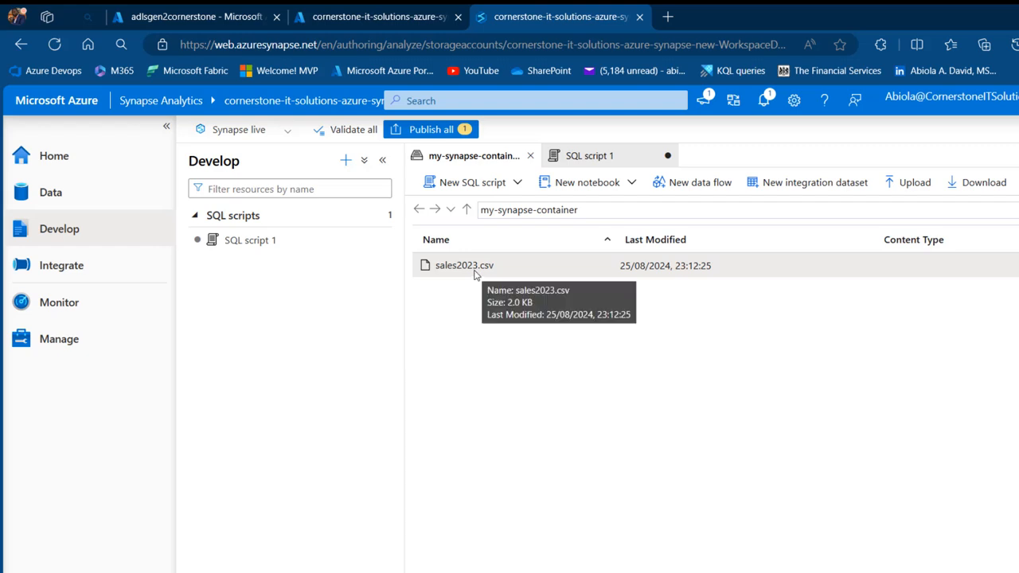
pyautogui.rightClick(464, 265)
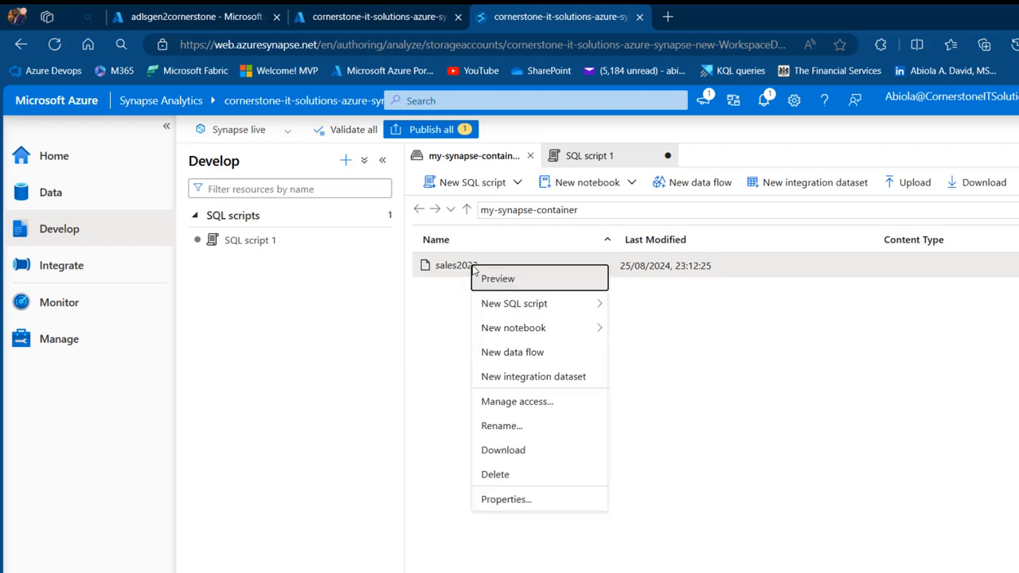
pyautogui.click(506, 499)
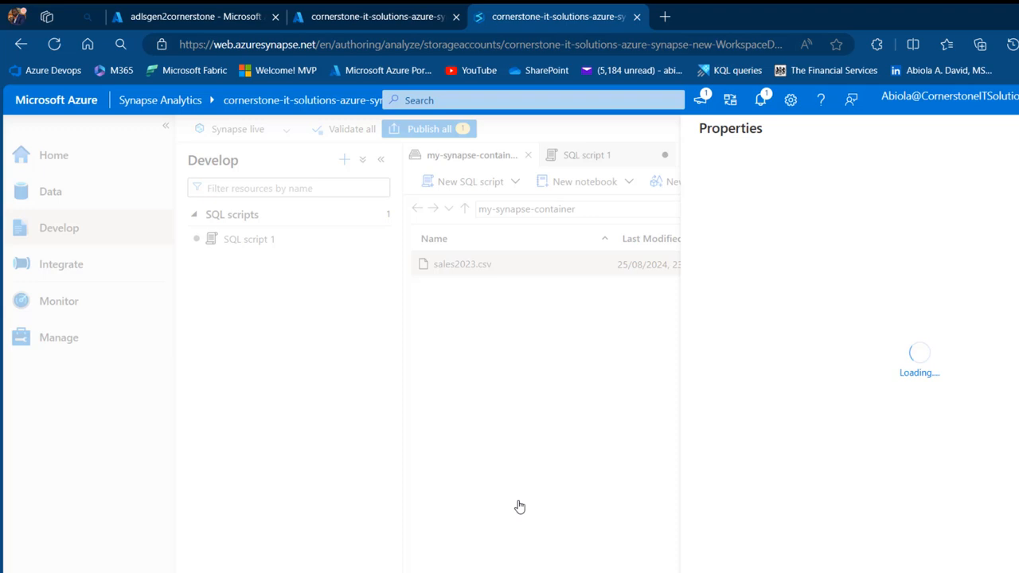
pyautogui.click(463, 263)
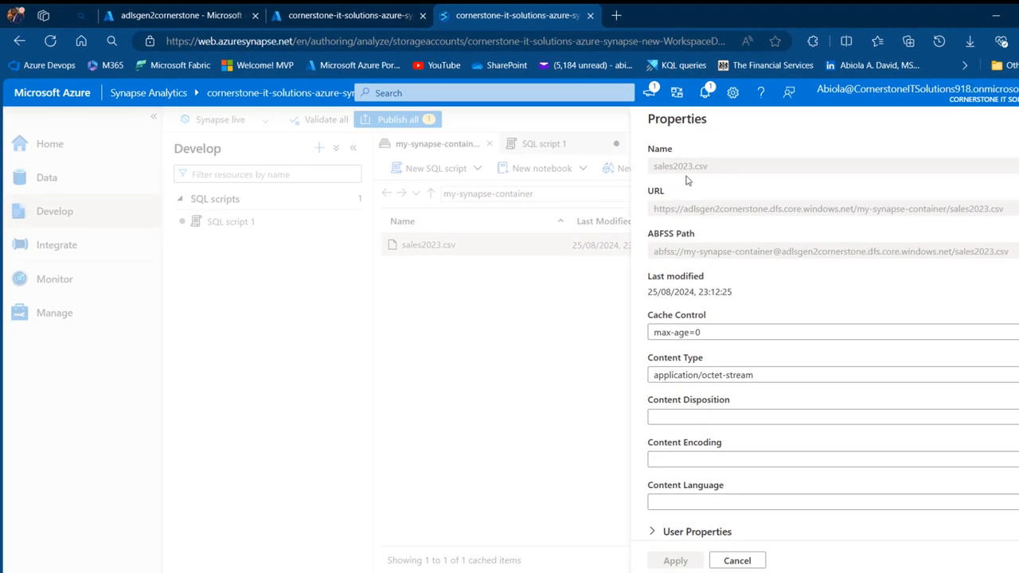
pyautogui.moveTo(701, 247)
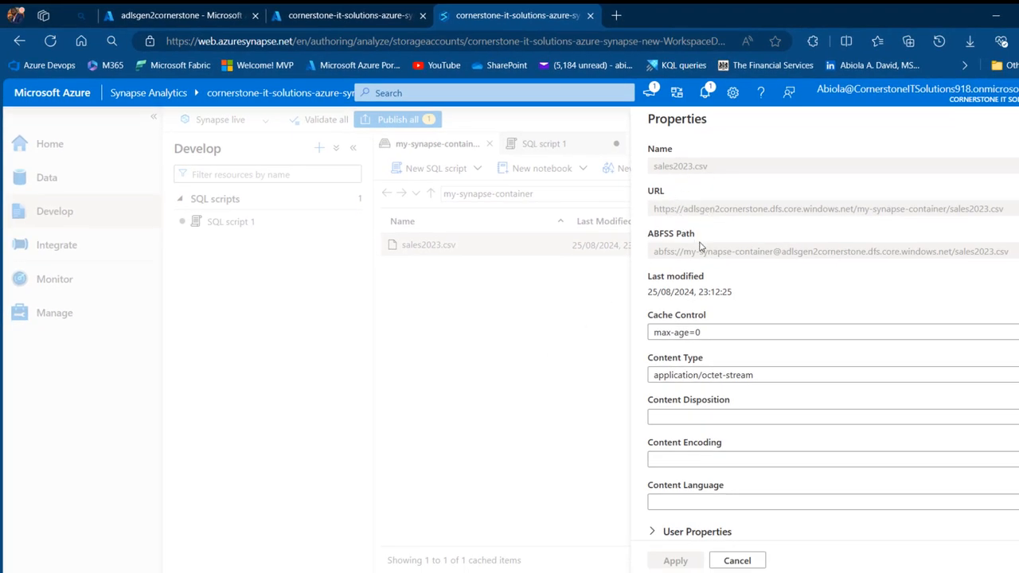
pyautogui.moveTo(704, 257)
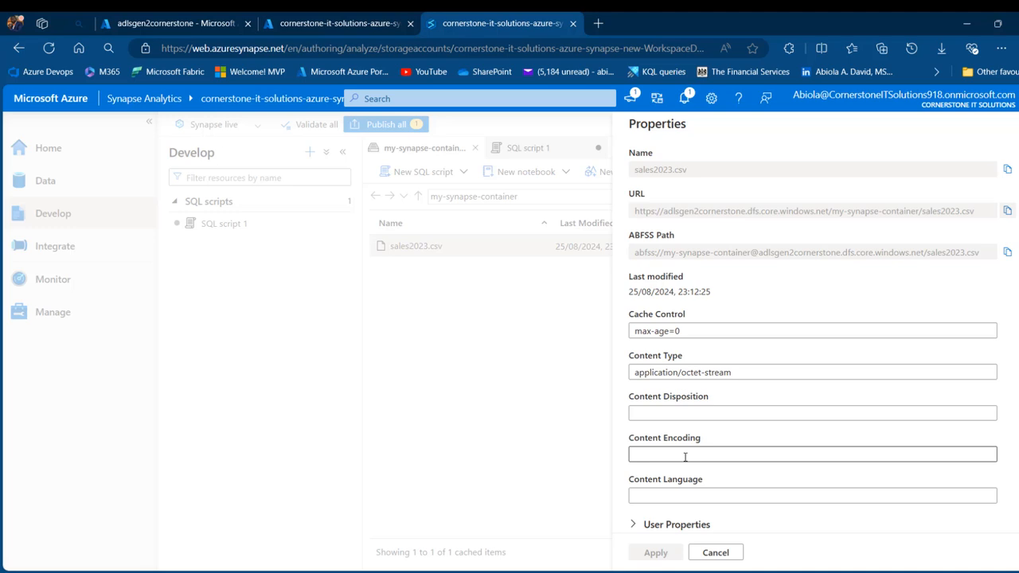
pyautogui.click(714, 552)
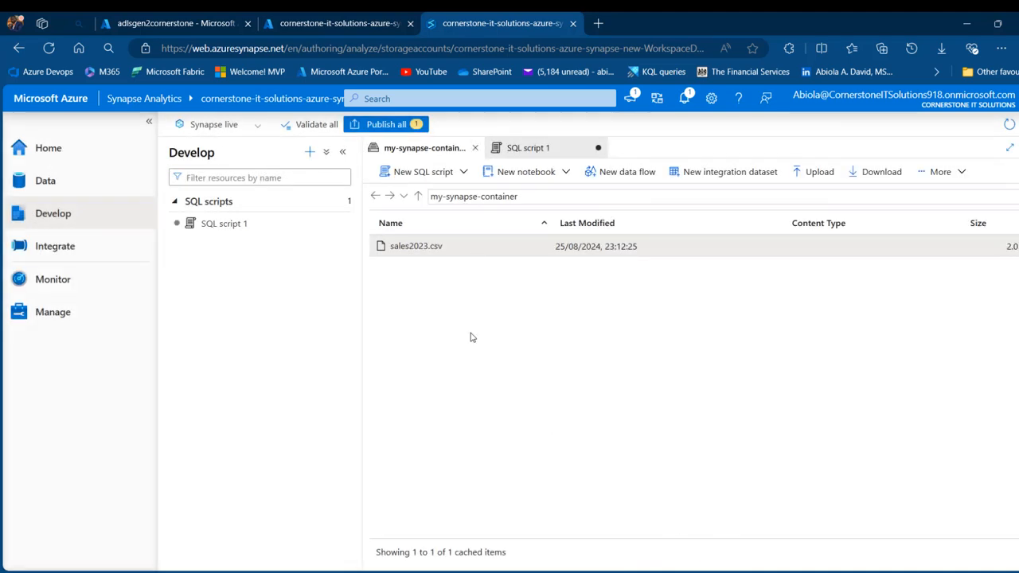
pyautogui.moveTo(528, 148)
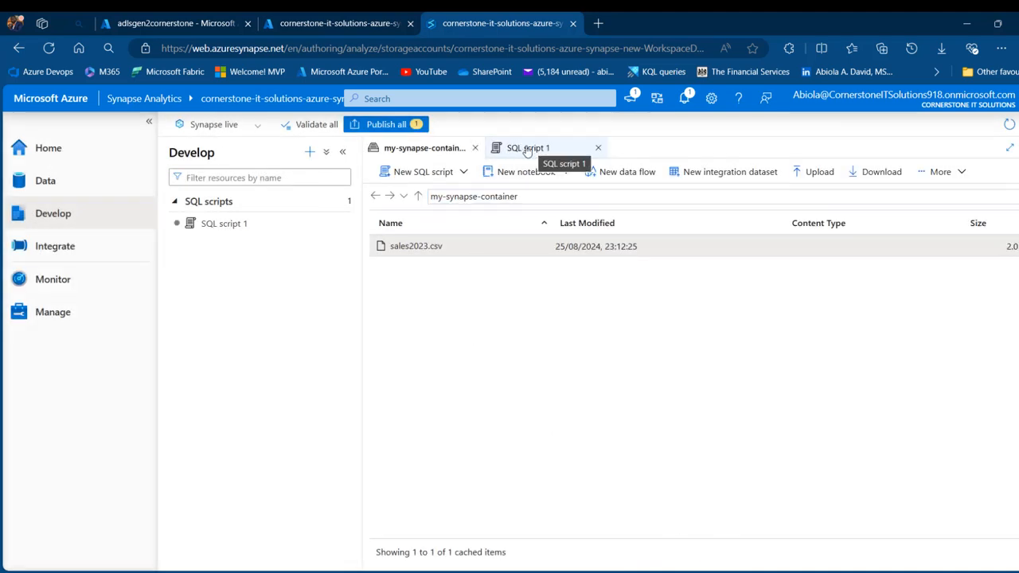
pyautogui.click(528, 147)
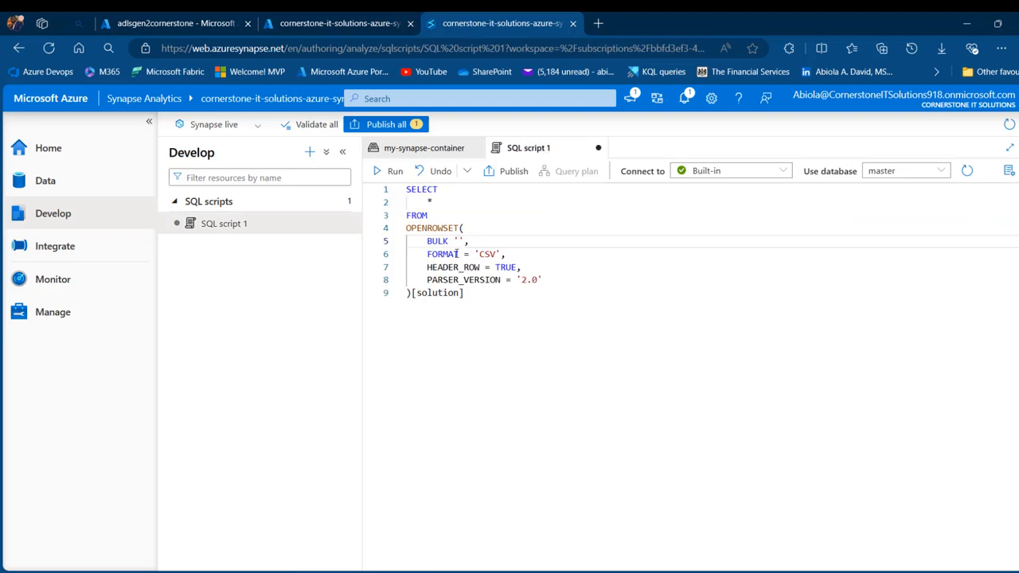
pyautogui.write('https://adlsgen2cornerstone.dfs.core.windows.net/my-synapse-container/sales2023.csv')
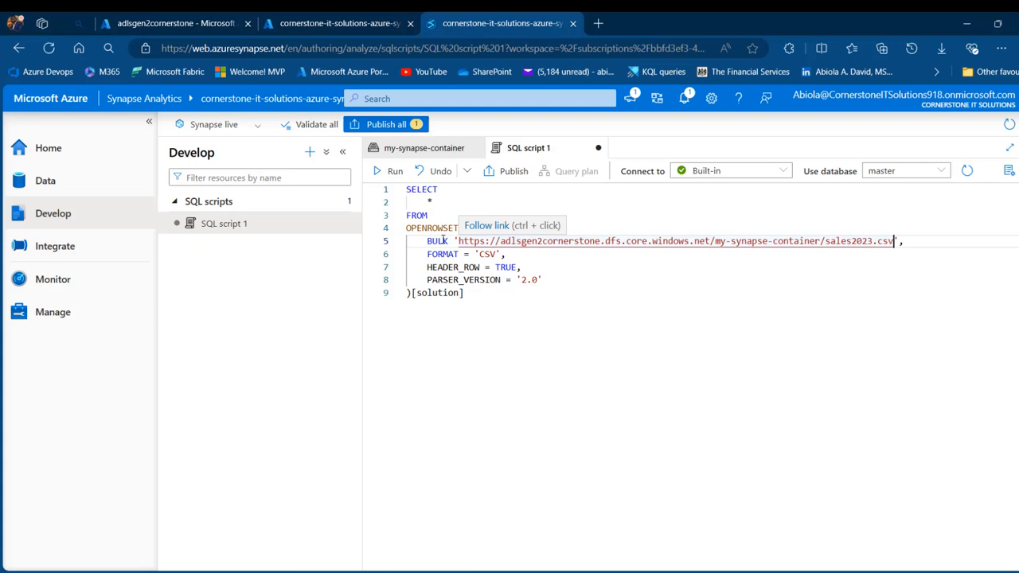
pyautogui.click(398, 229)
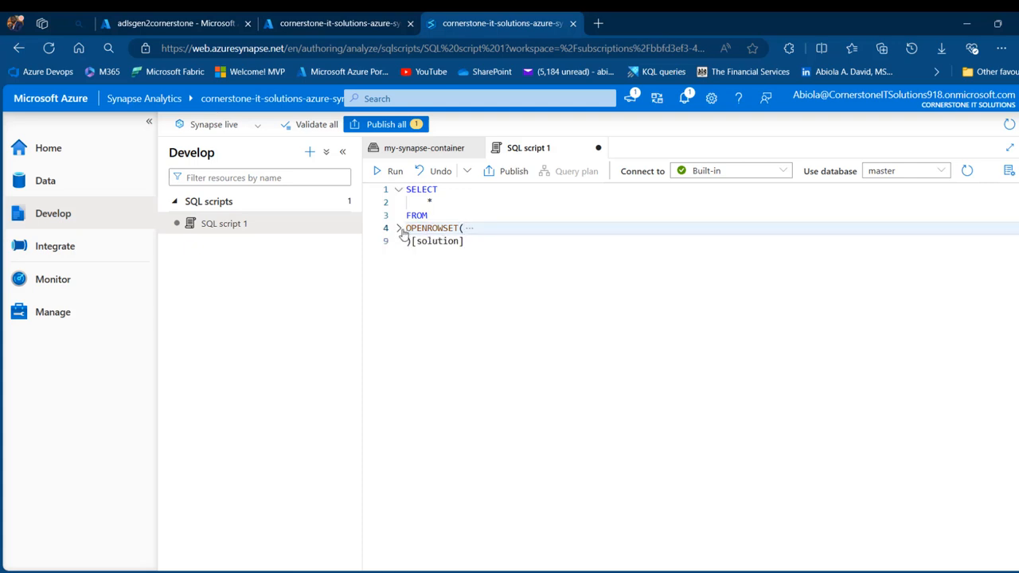
pyautogui.click(399, 228)
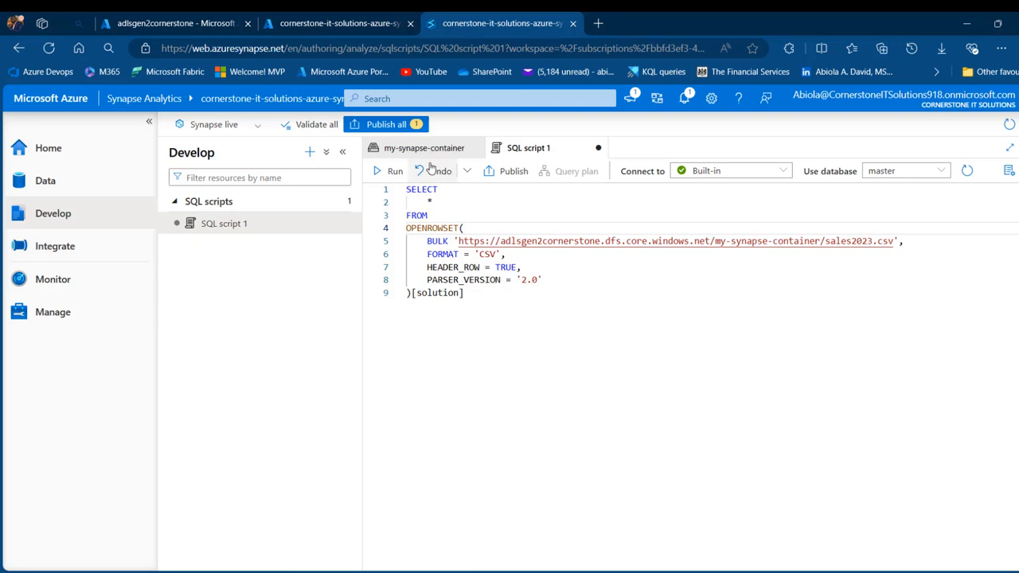
pyautogui.click(423, 147)
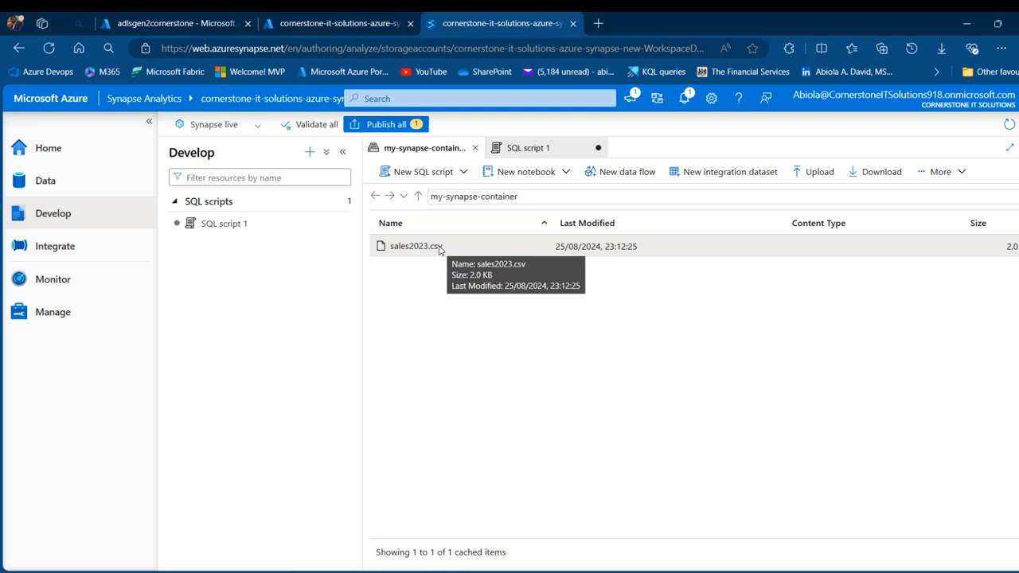
pyautogui.click(528, 147)
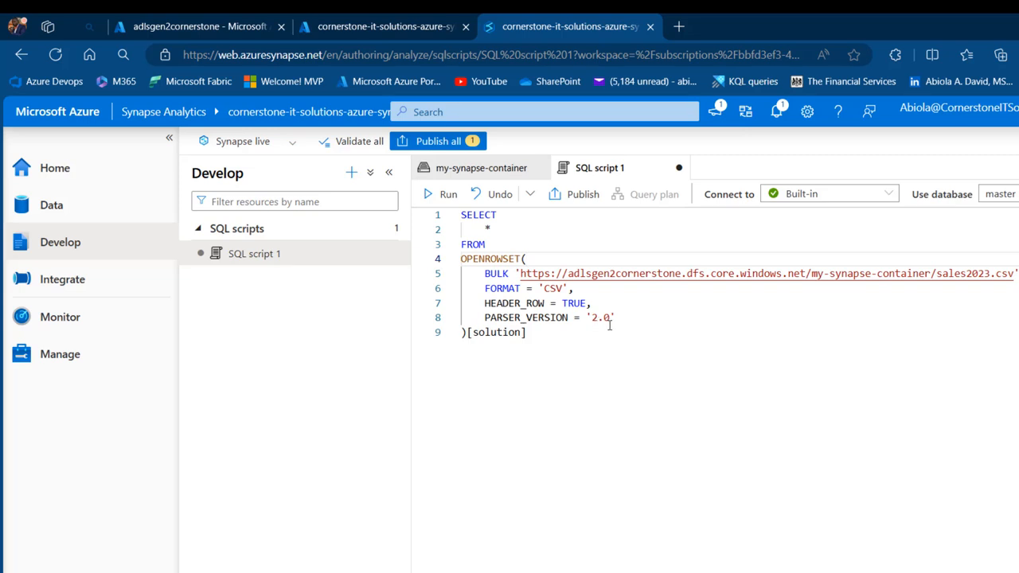
pyautogui.doubleClick(496, 332)
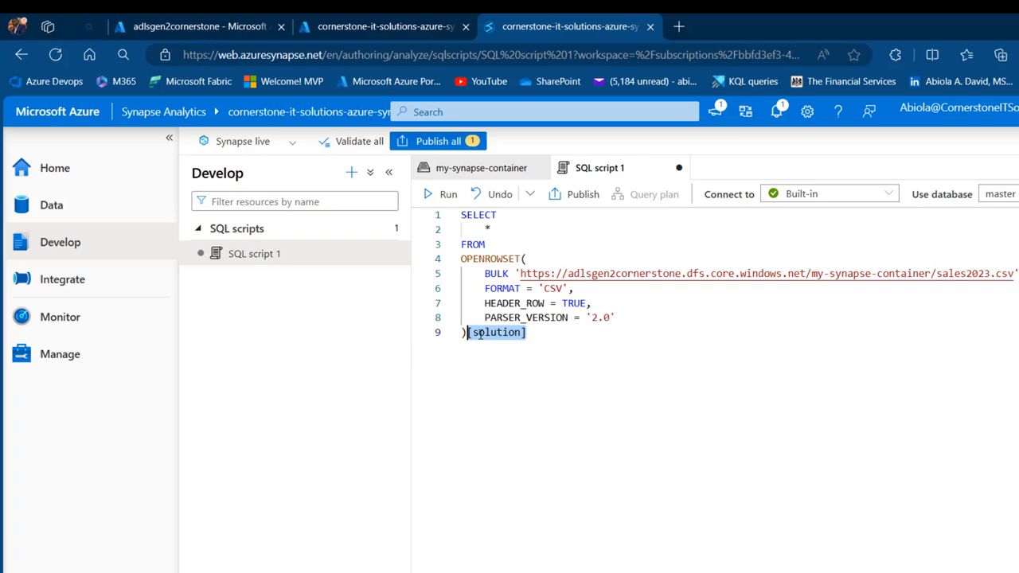
pyautogui.press('ctrl+a')
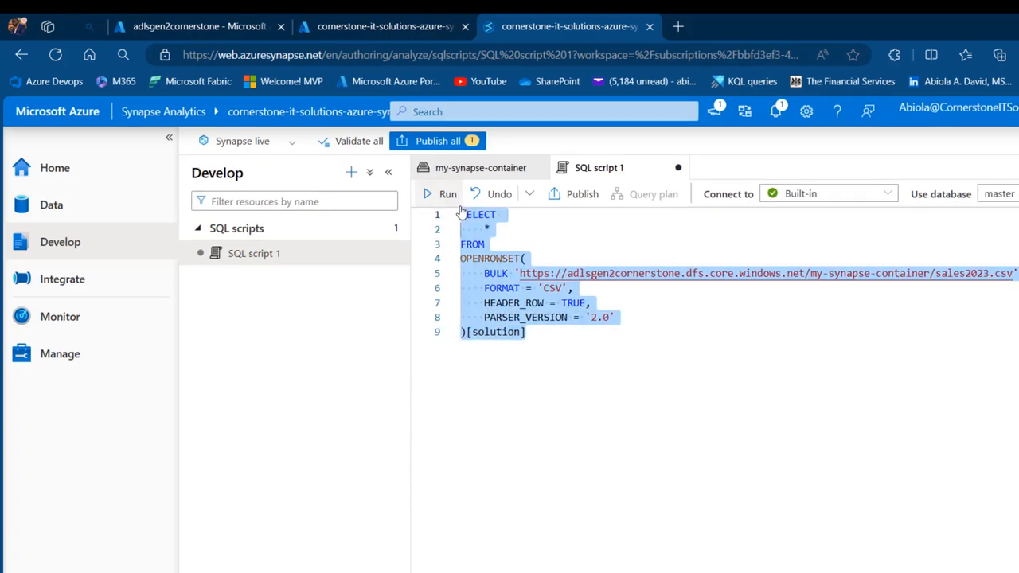
# Run the OPENROWSET query, then collapse the main navigation and Develop resources panes
pyautogui.click(448, 193)
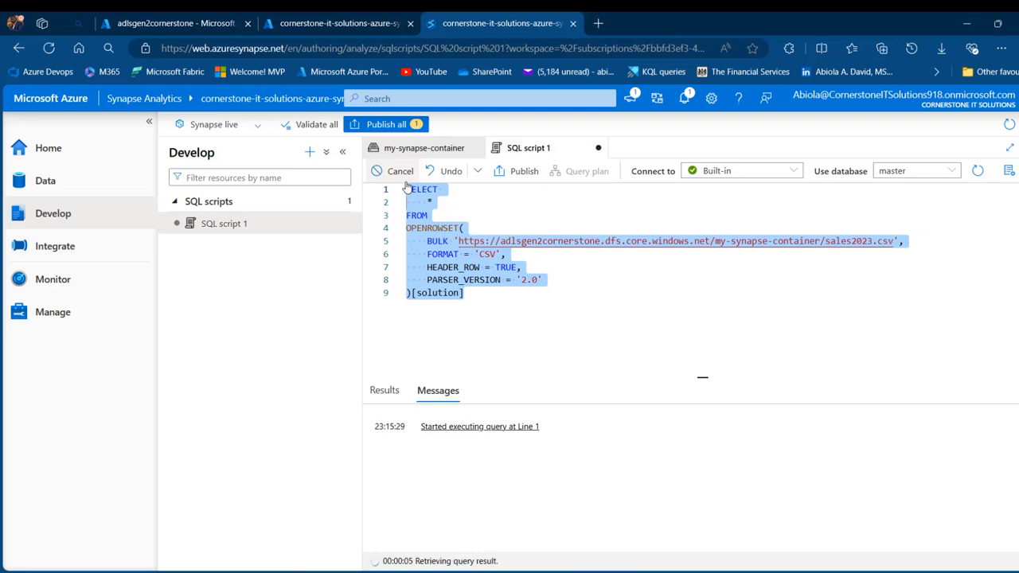
pyautogui.click(395, 170)
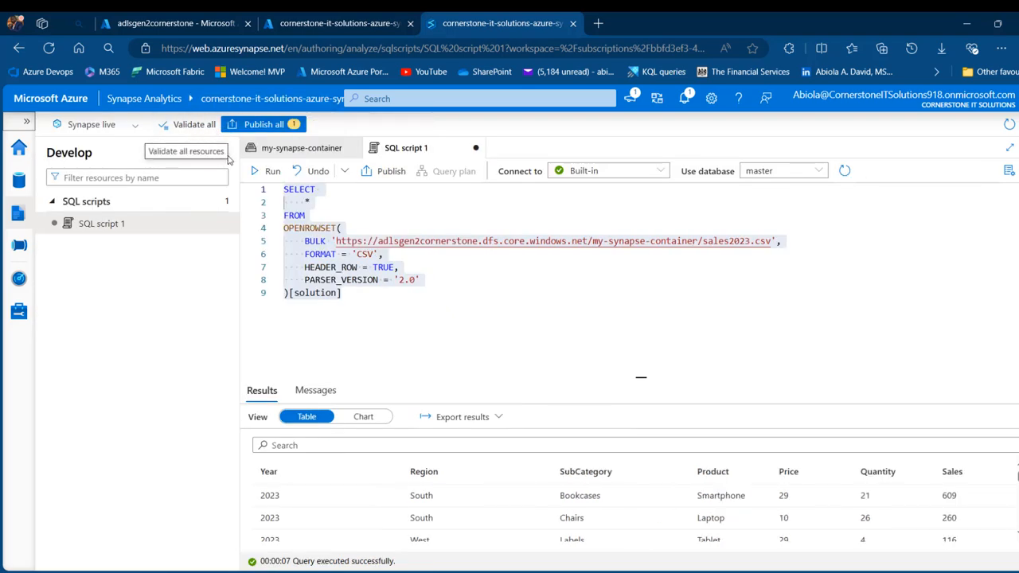
pyautogui.click(26, 121)
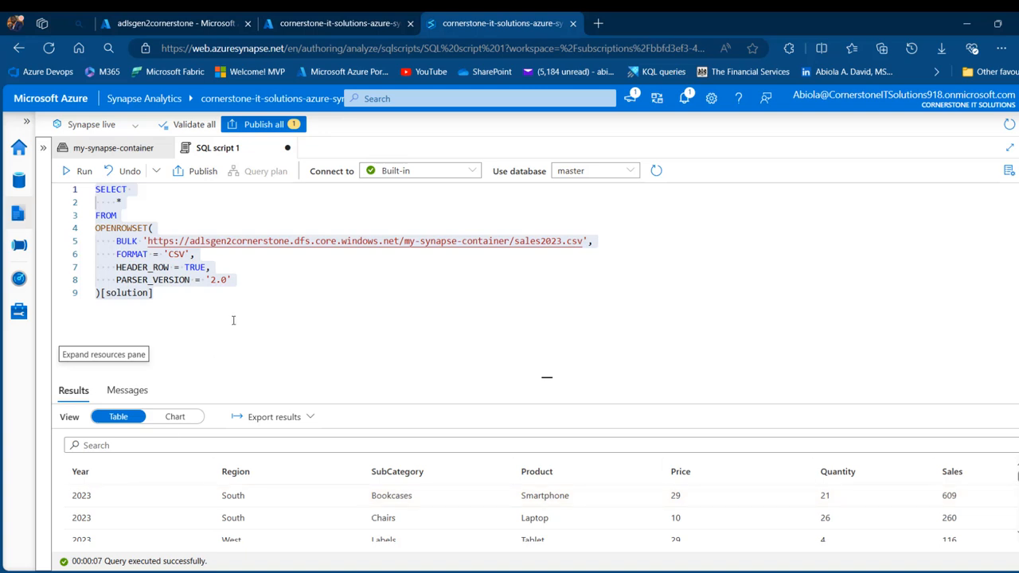
# Replace * on line 2 with Region, Product, Sales and rerun the query
pyautogui.click(156, 294)
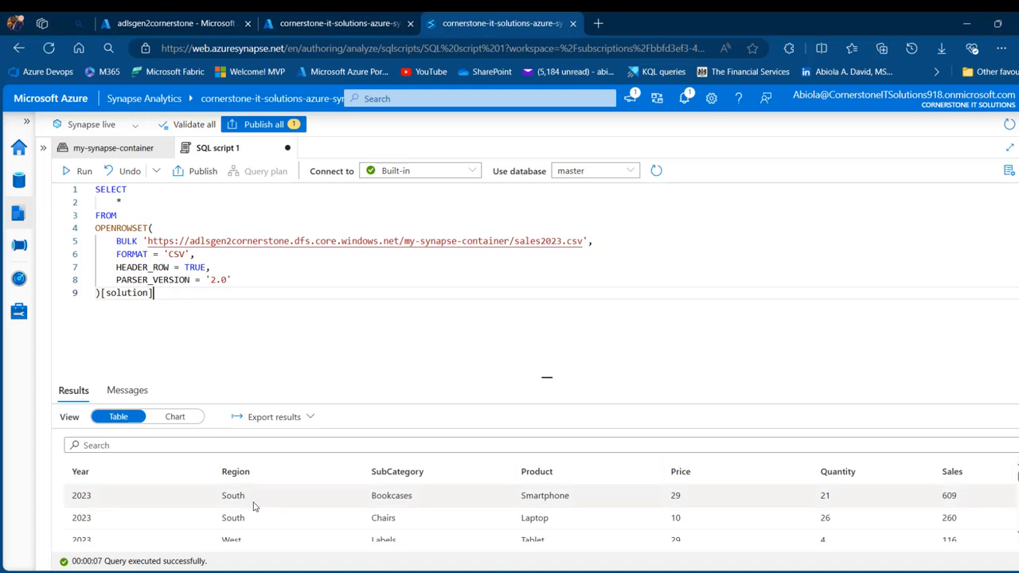
pyautogui.moveTo(927, 507)
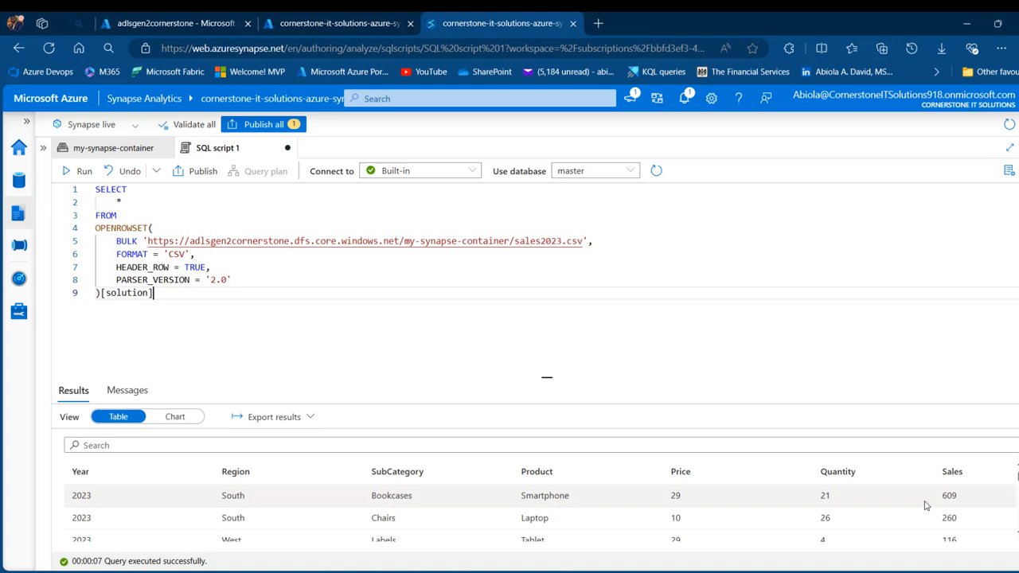
pyautogui.click(120, 202)
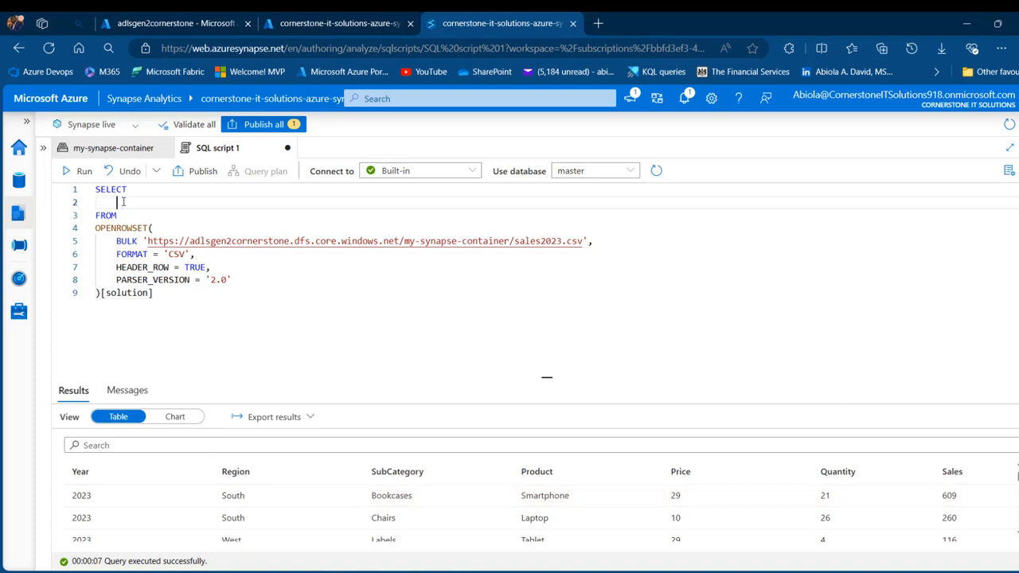
pyautogui.write('Region')
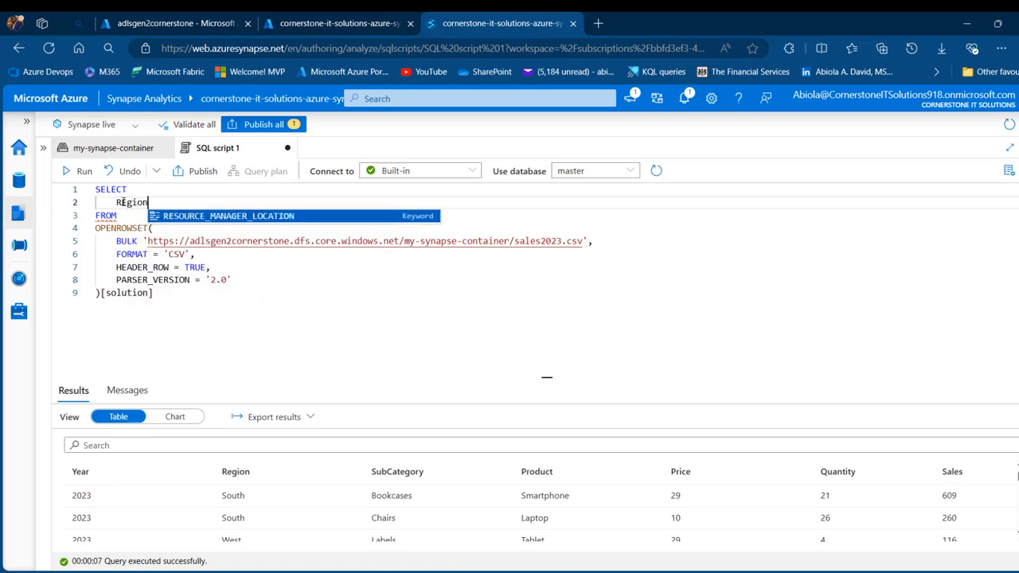
pyautogui.write(', Product')
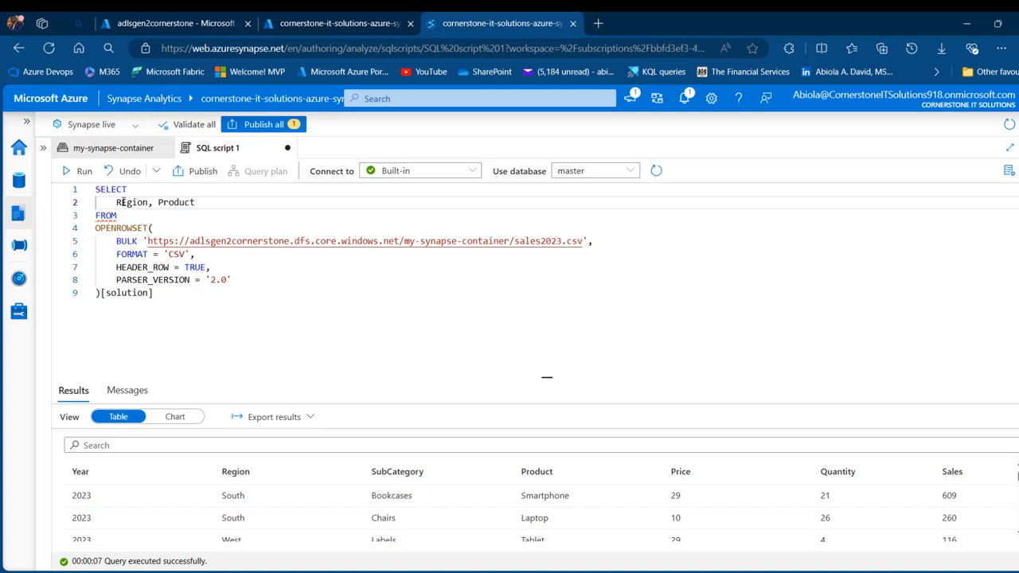
pyautogui.write(', Sales')
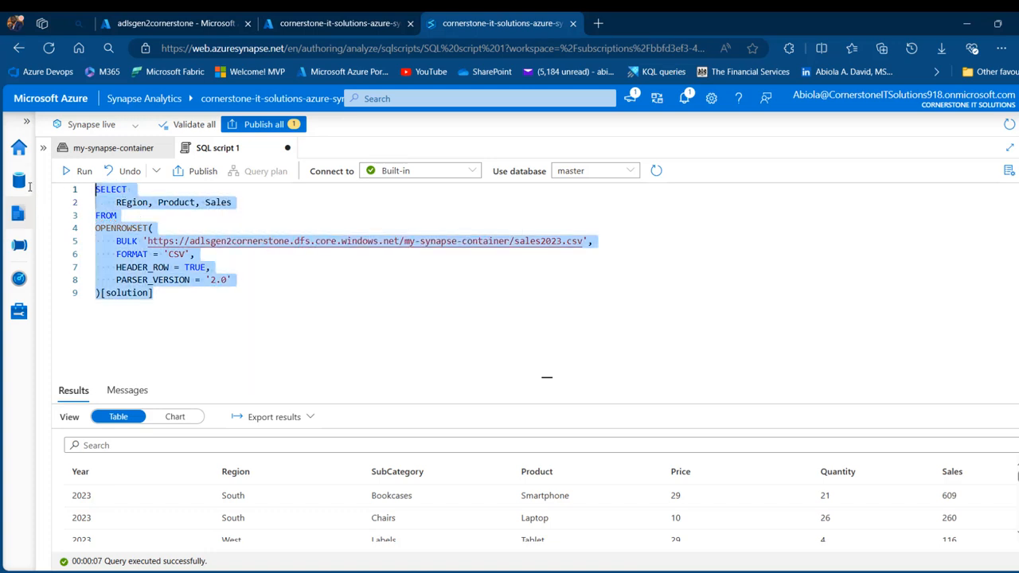
pyautogui.click(84, 171)
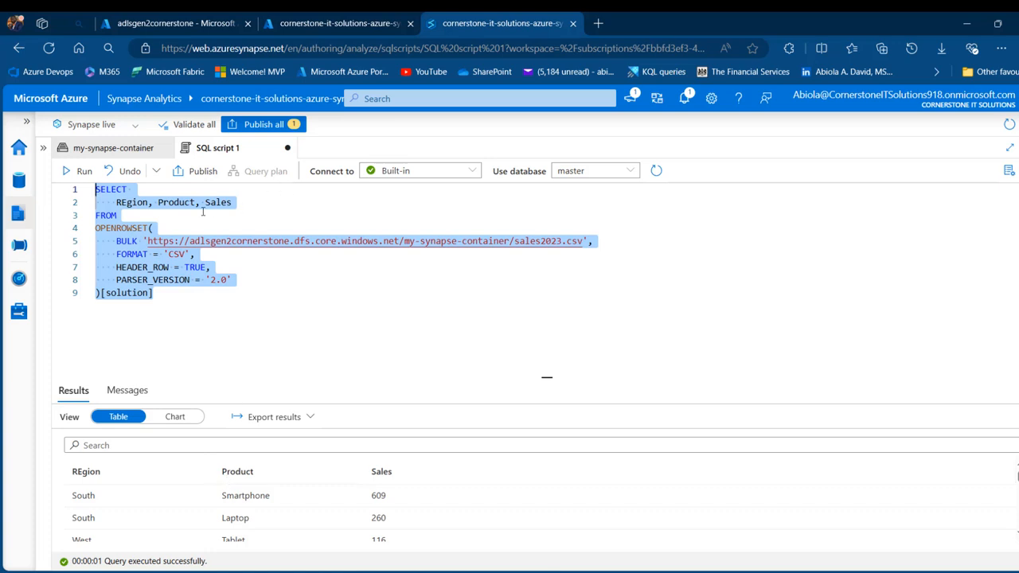
# Drop Region, use SUM(Sales) AS Total_Sales with GROUP BY Product, and rerun
pyautogui.click(157, 202)
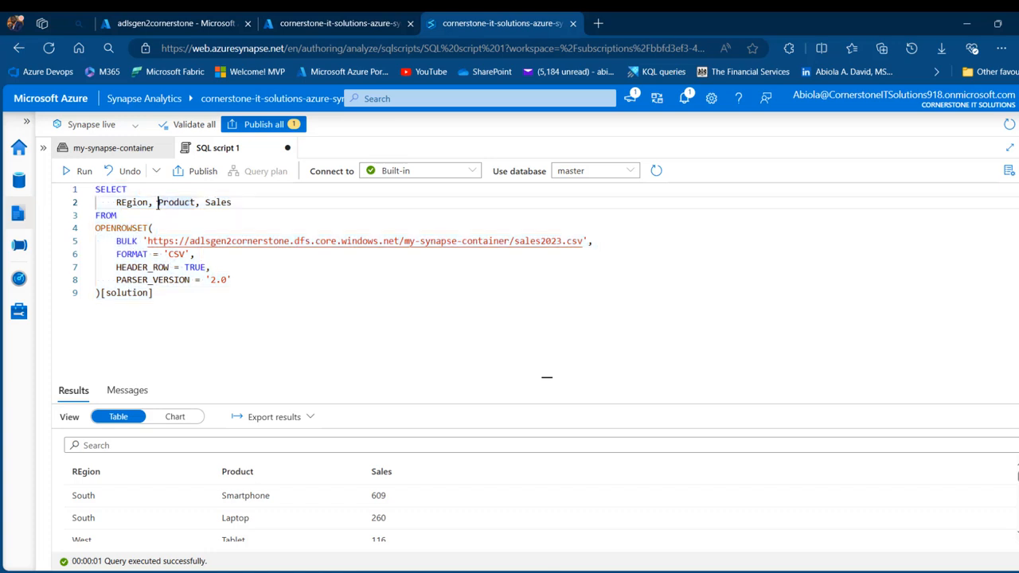
pyautogui.press('Backspace')
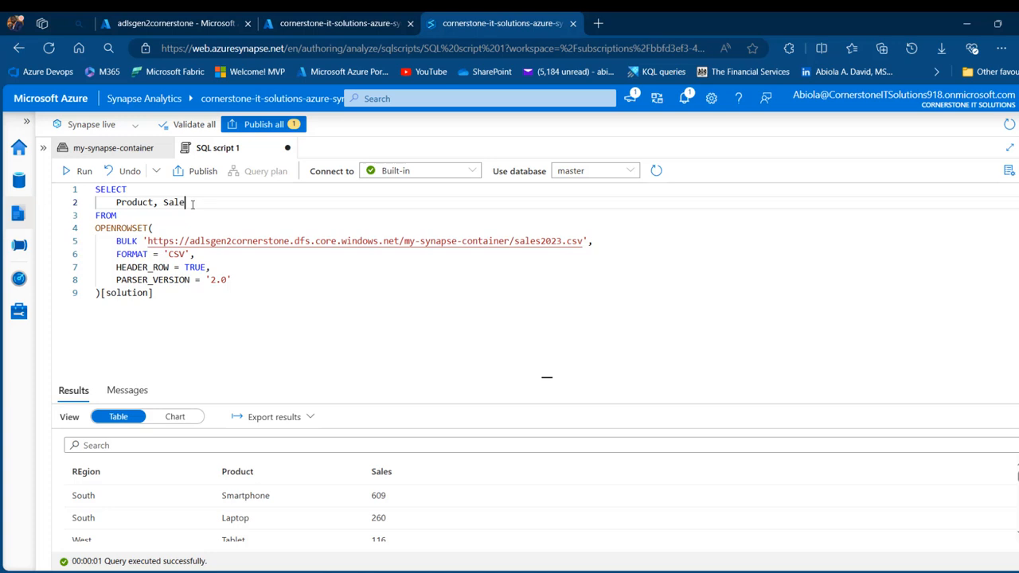
pyautogui.write('SUM')
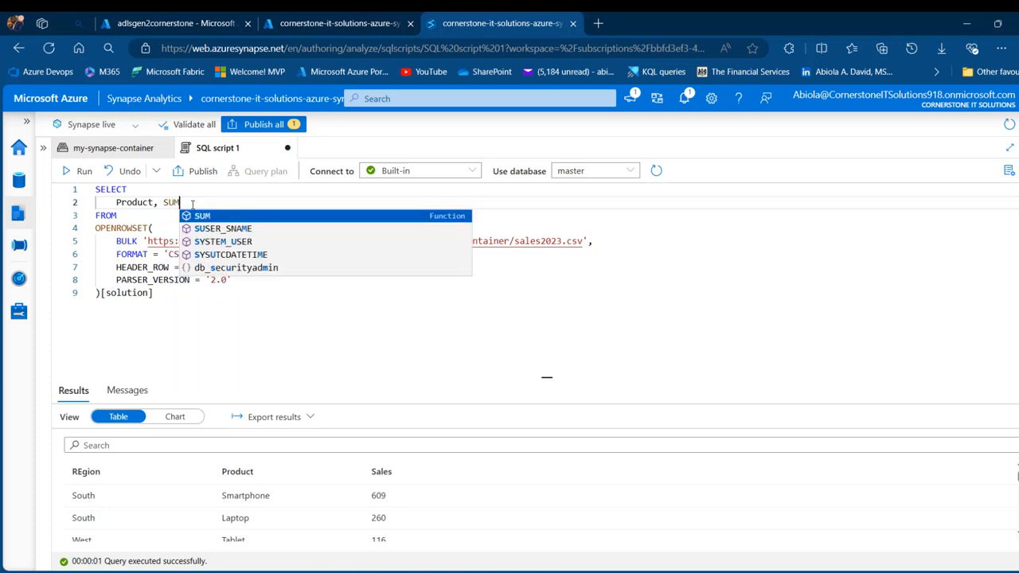
pyautogui.write('(Sales')
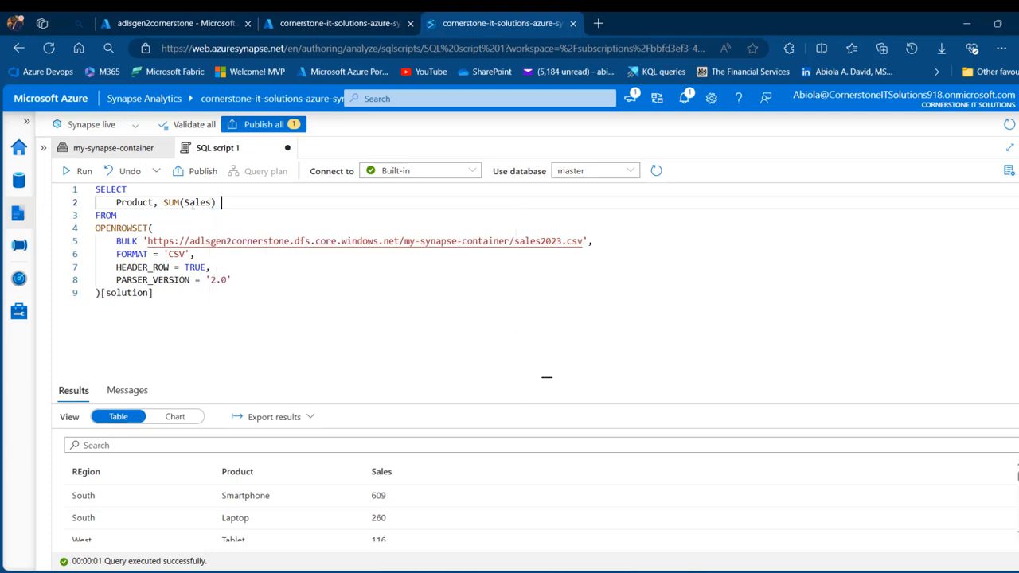
pyautogui.write('AS Total_Sales')
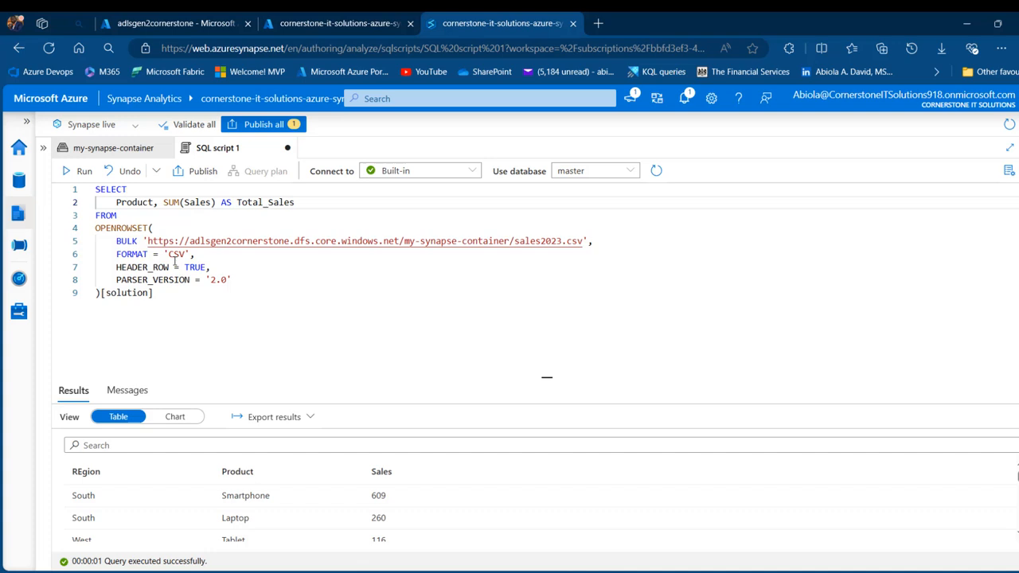
pyautogui.click(153, 293)
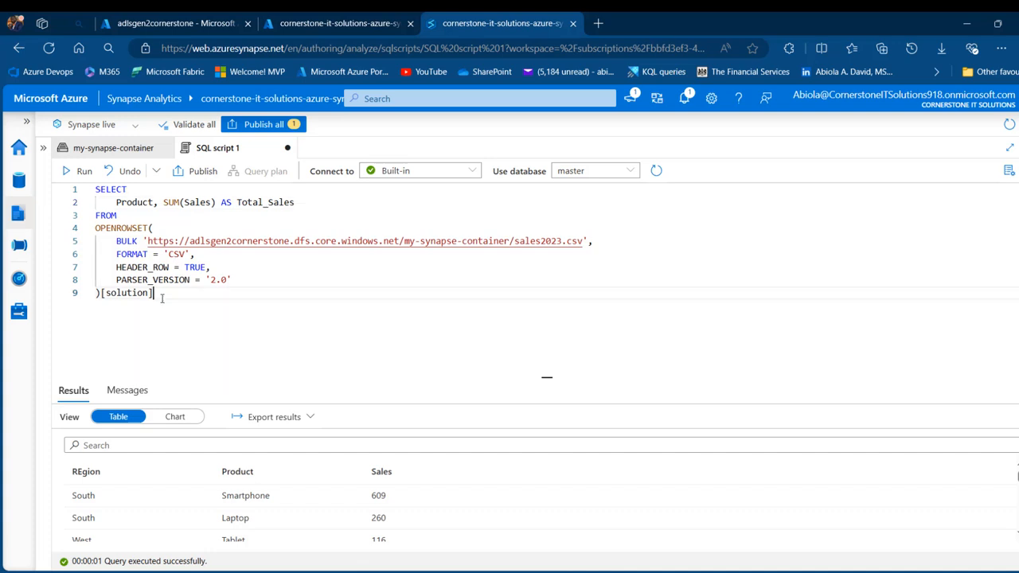
pyautogui.moveTo(156, 293)
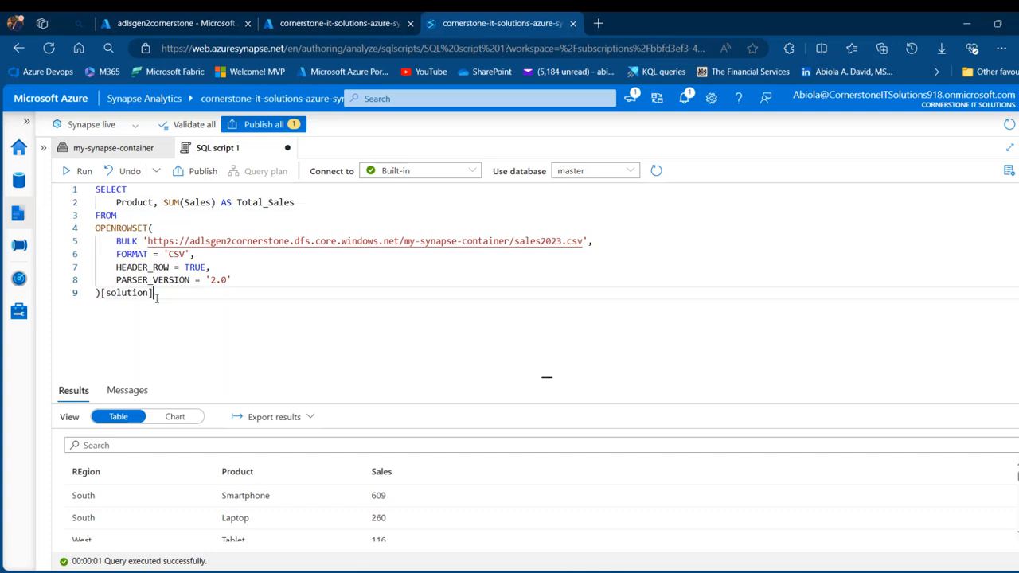
pyautogui.write('GROUP BY')
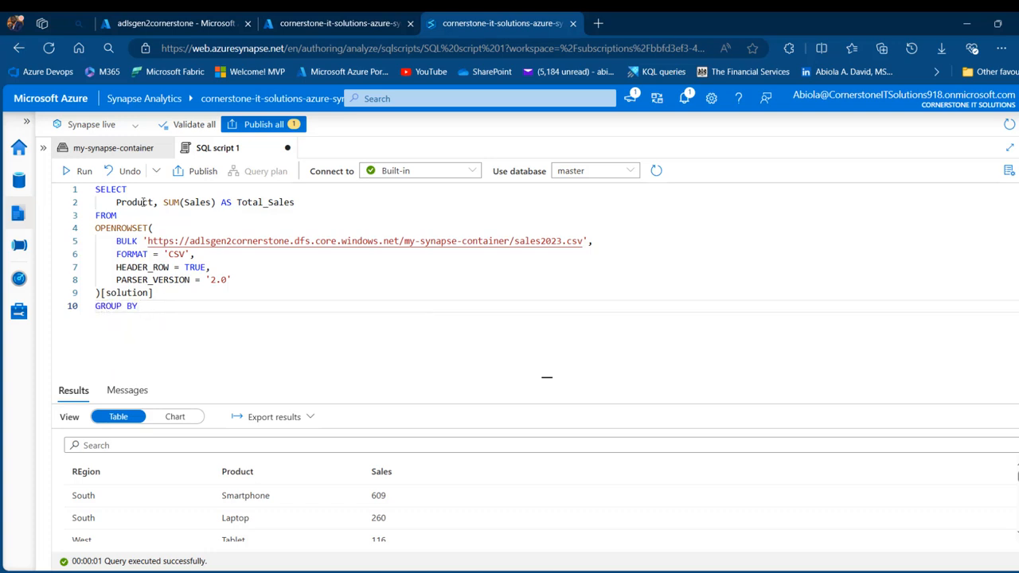
pyautogui.write('Product')
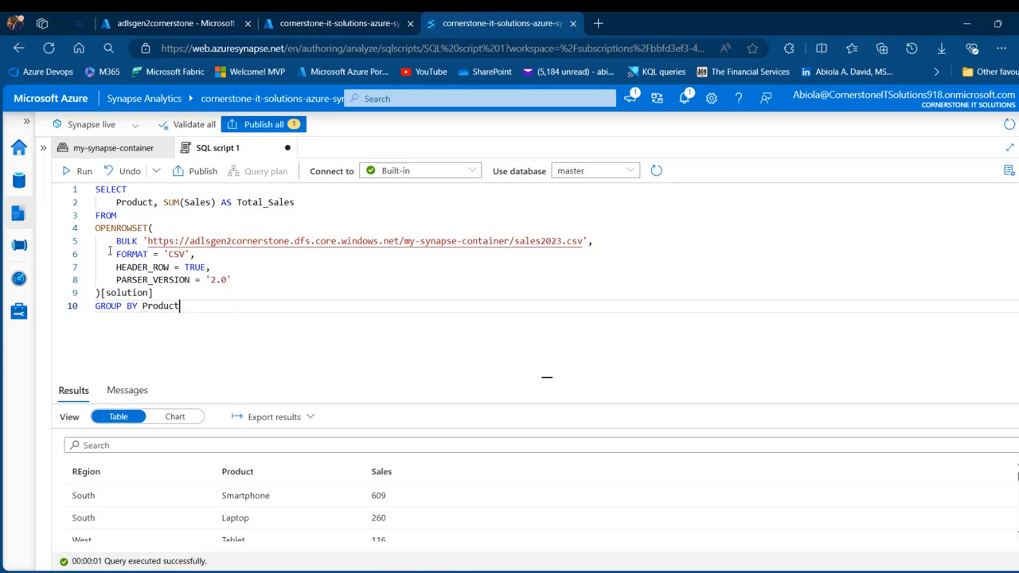
pyautogui.click(84, 170)
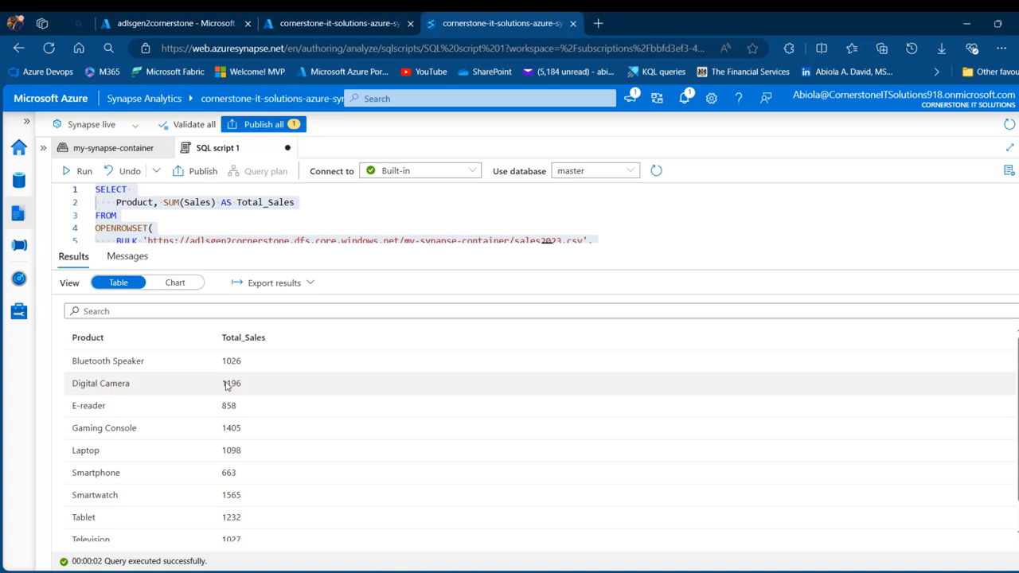
pyautogui.moveTo(219, 394)
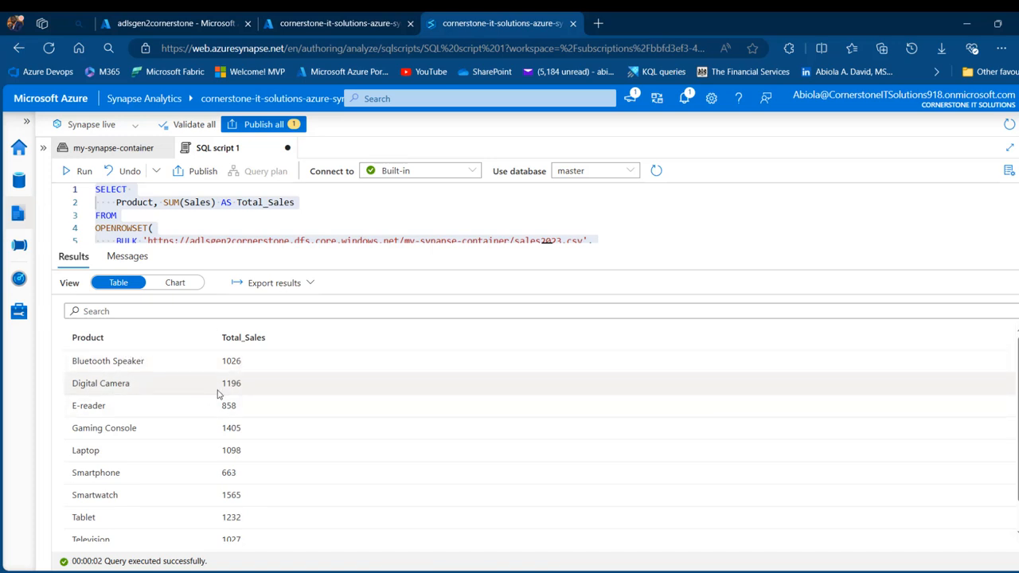